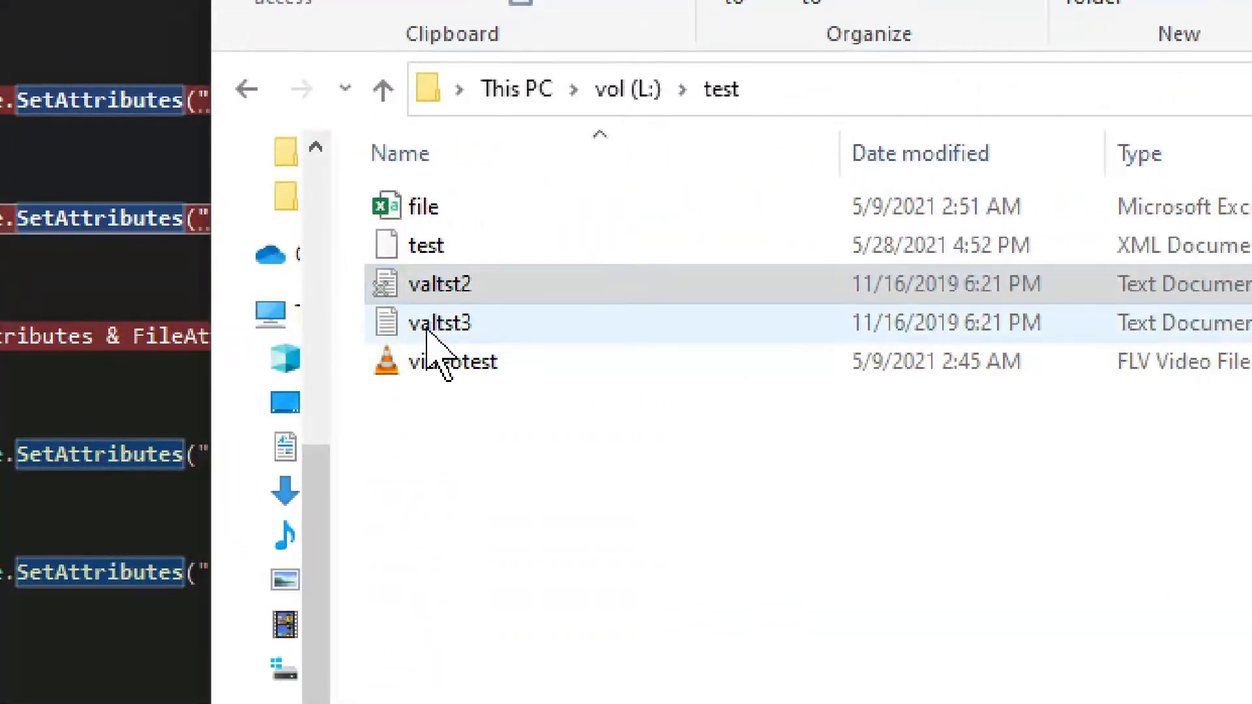
# Step: Select the valtst2 text file in the L:\test folder
pyautogui.click(440, 284)
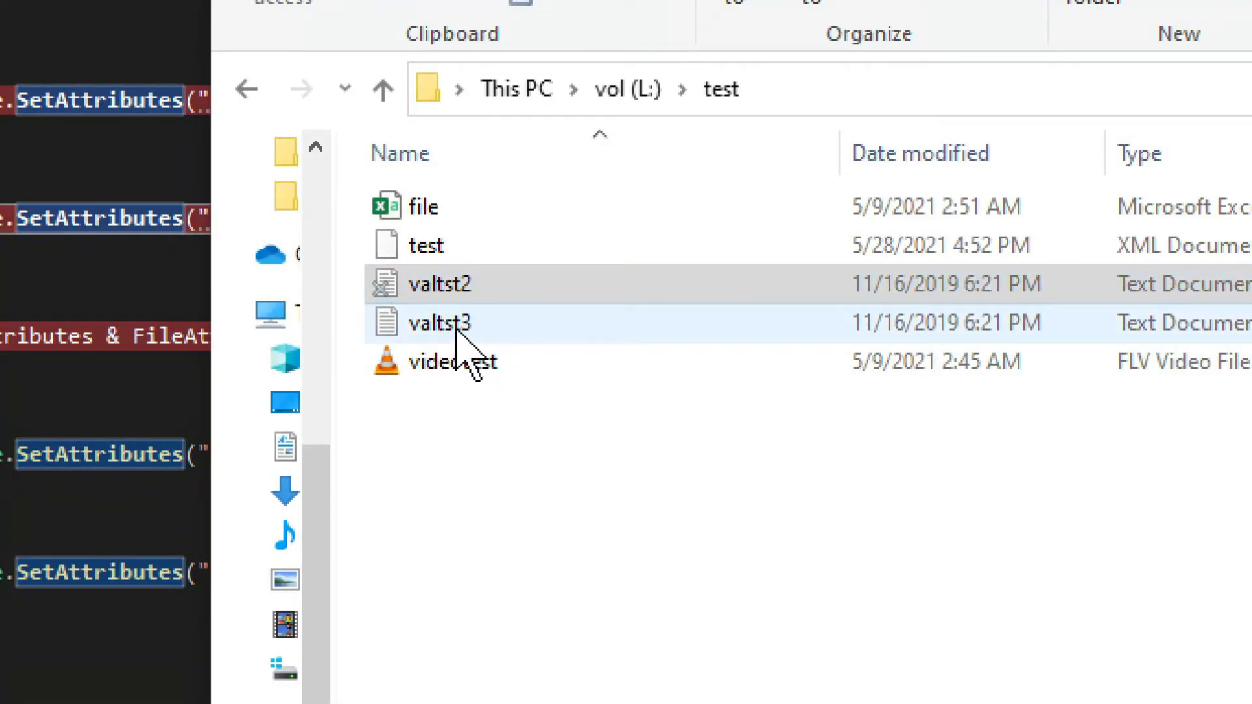
pyautogui.moveTo(472, 351)
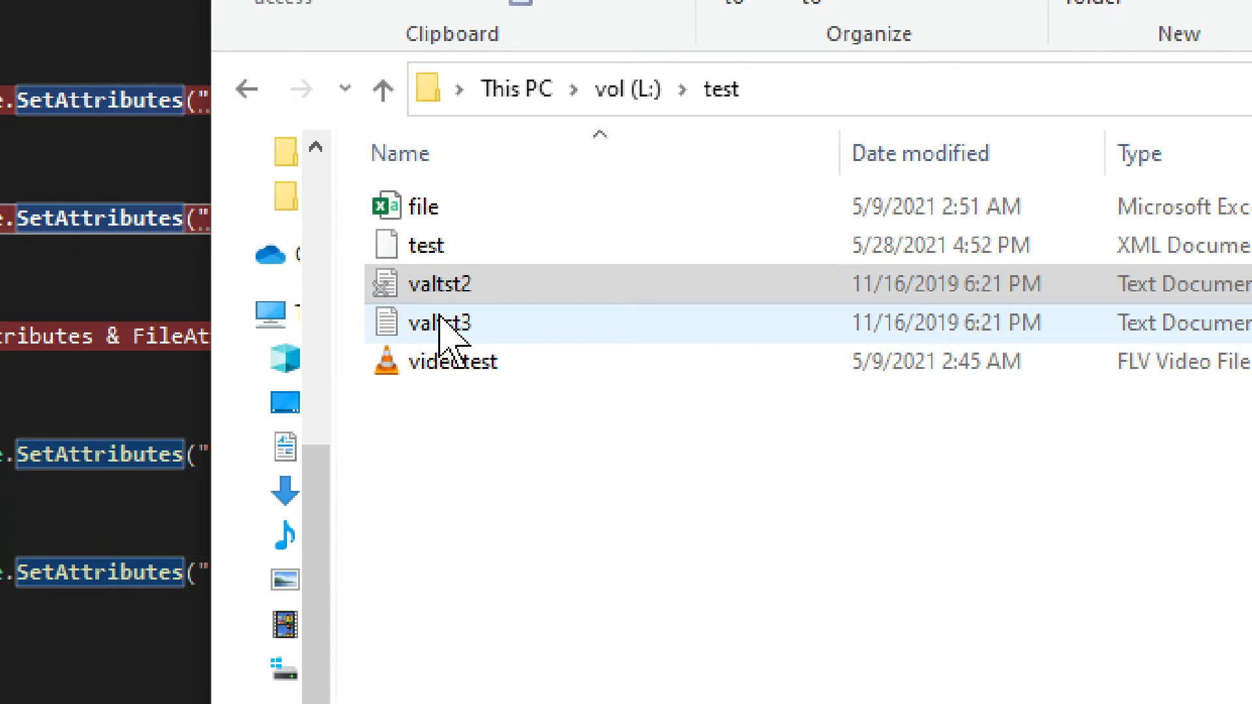
pyautogui.click(440, 283)
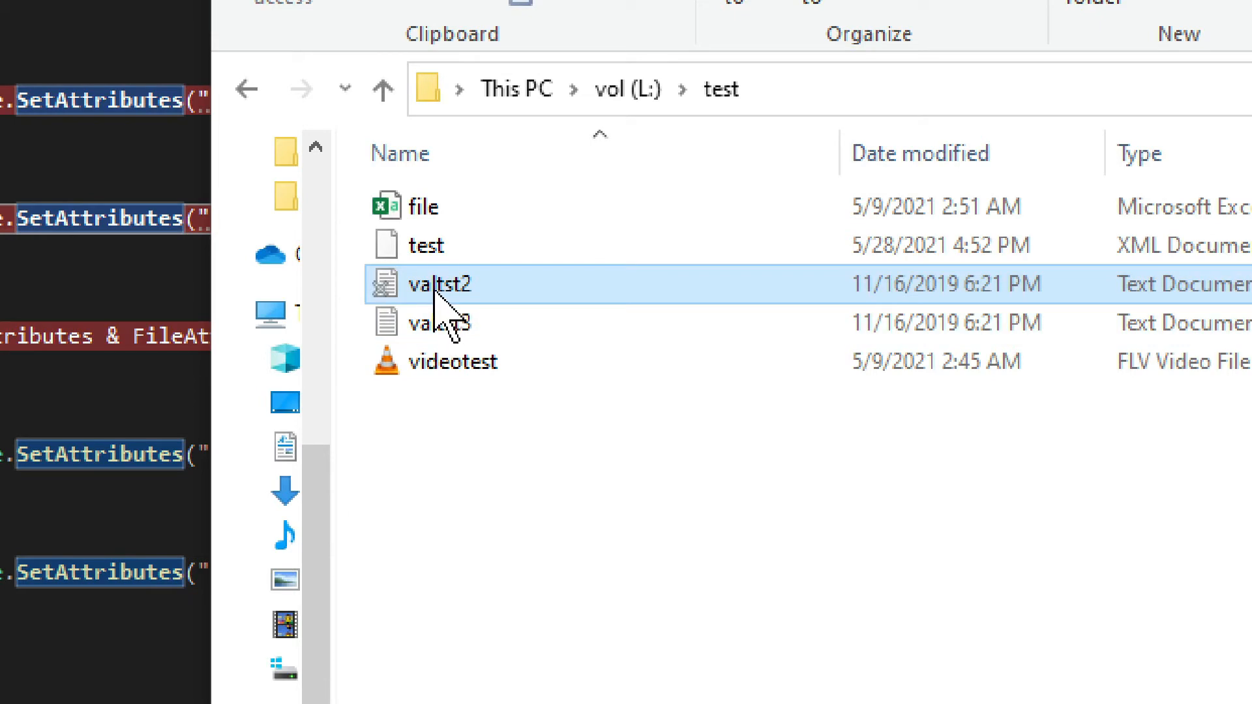
# Step: Show valtst2's Properties with Read-only checked and Hidden unchecked
pyautogui.rightClick(435, 283)
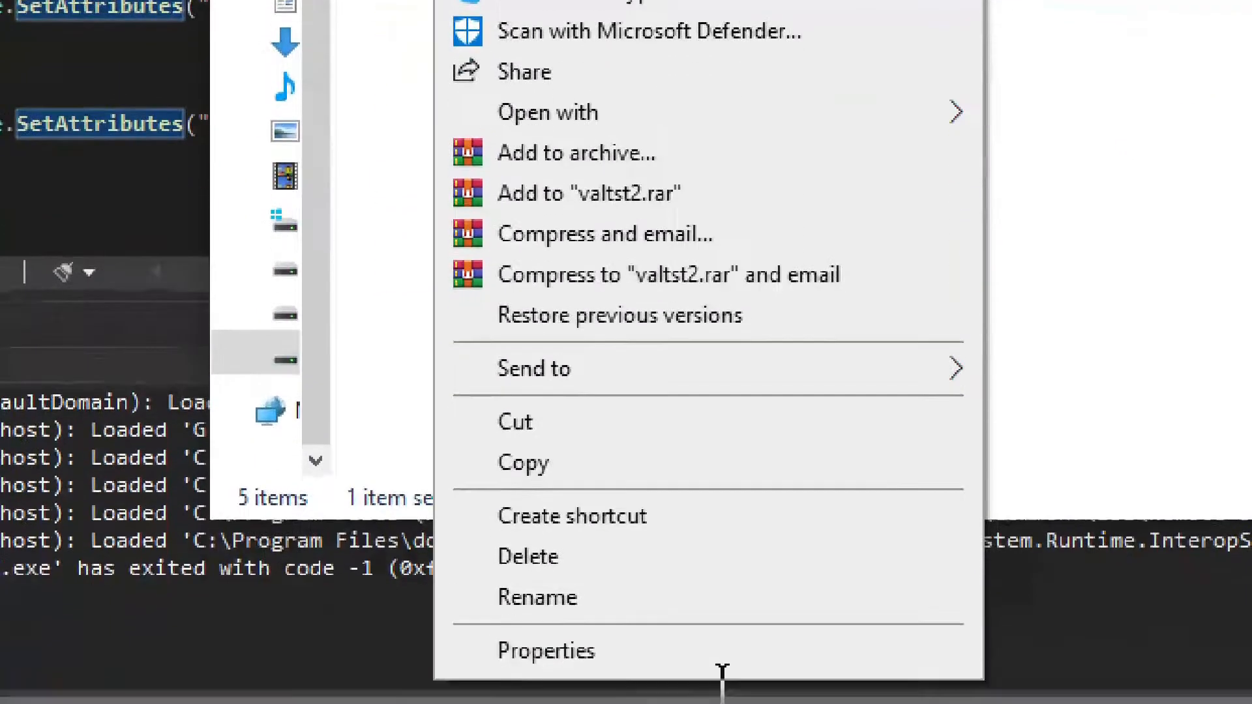
pyautogui.click(545, 650)
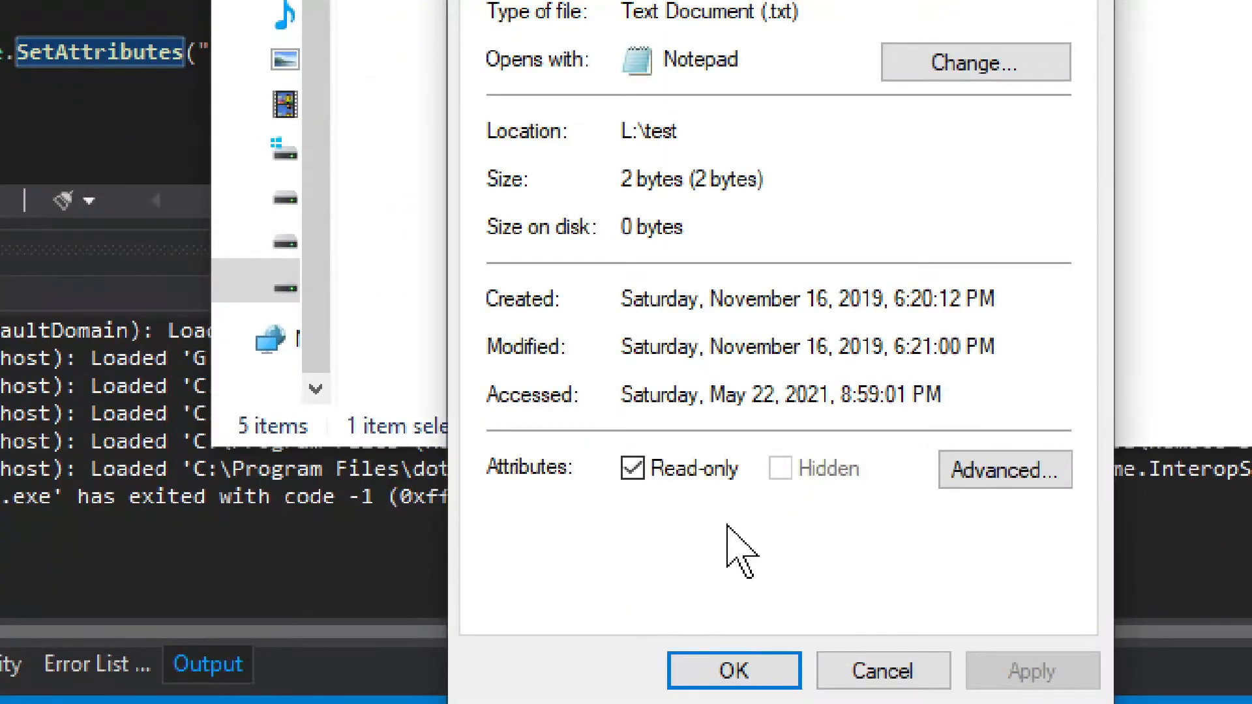
pyautogui.moveTo(710, 508)
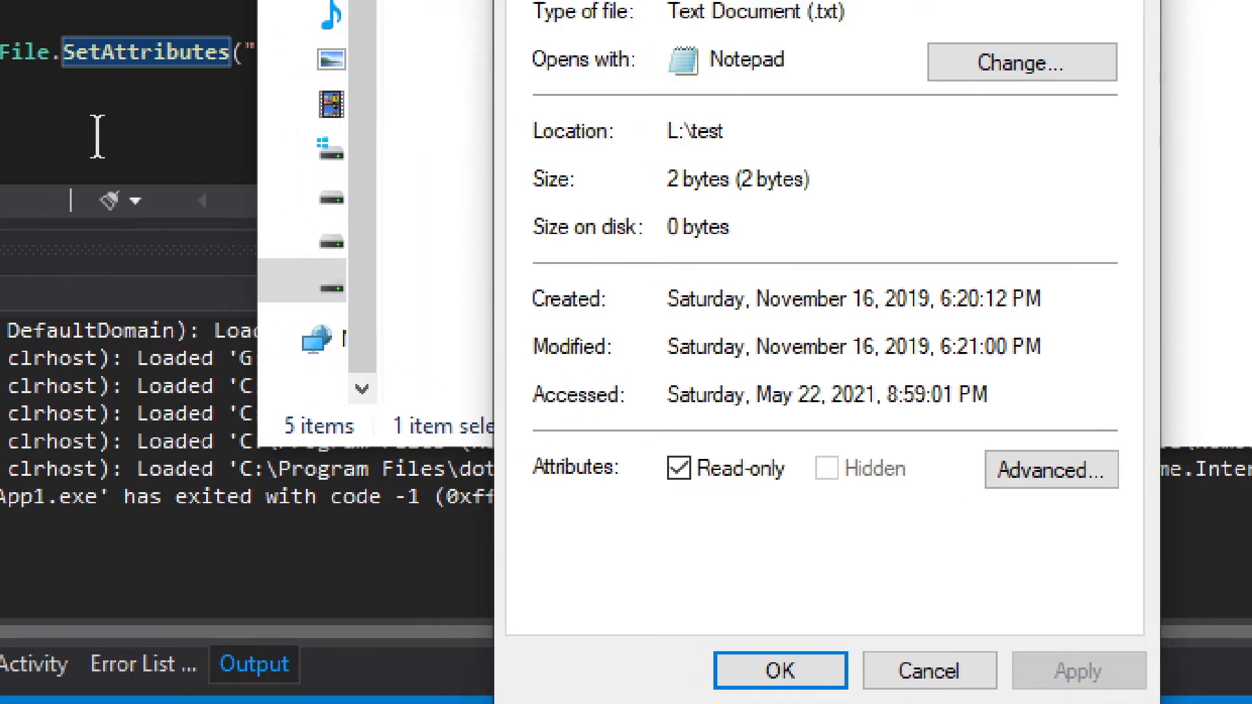
# Step: Return to the Main method and highlight the attributes variable and the valtst2.txt path string
pyautogui.click(780, 670)
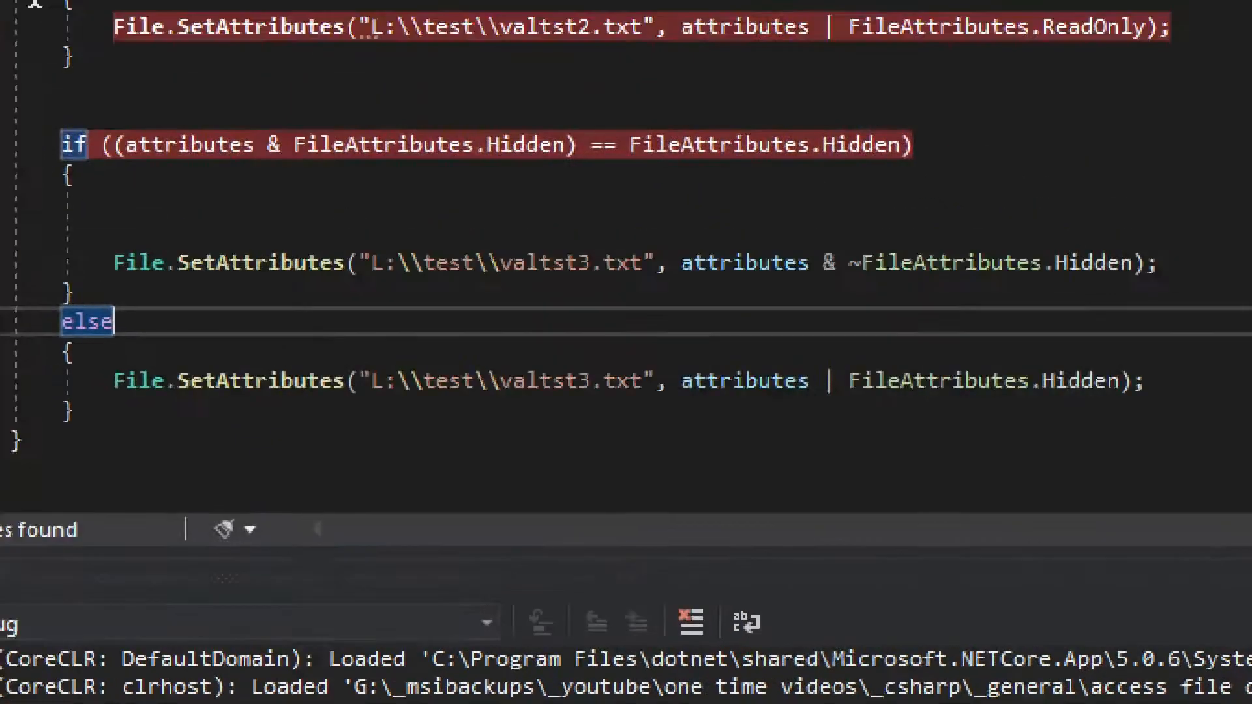
pyautogui.scroll(3)
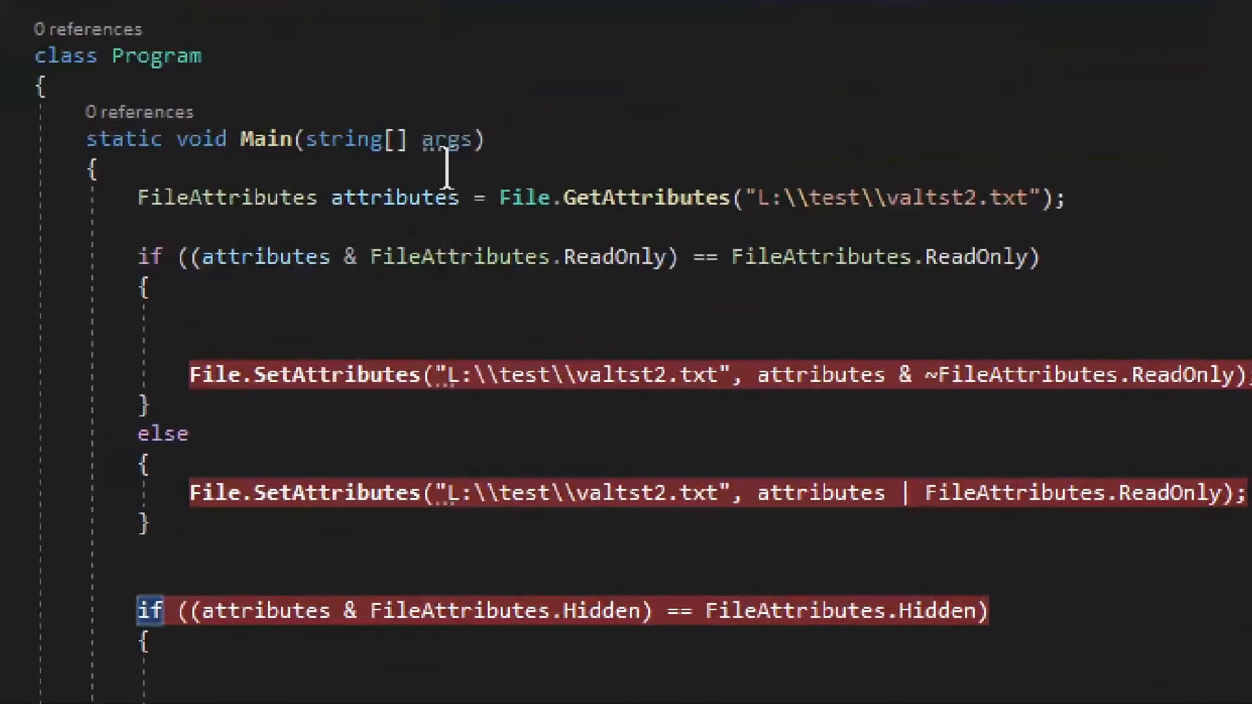
pyautogui.moveTo(887, 256)
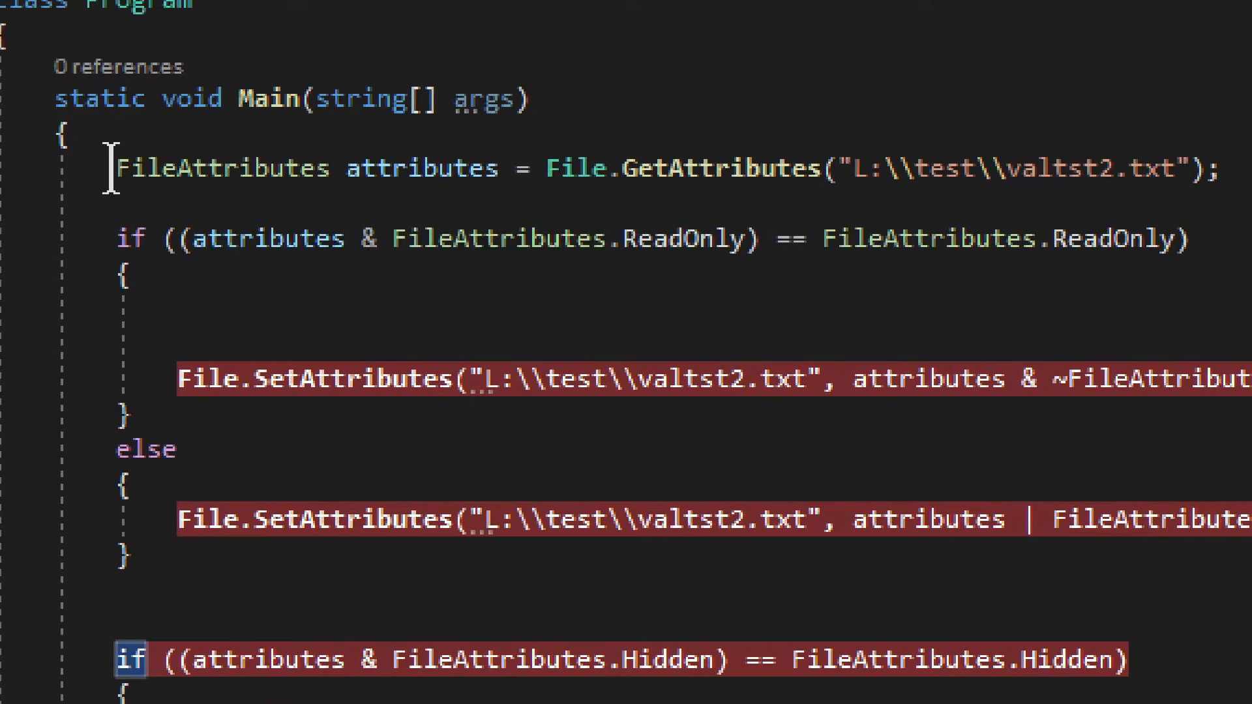
pyautogui.doubleClick(421, 168)
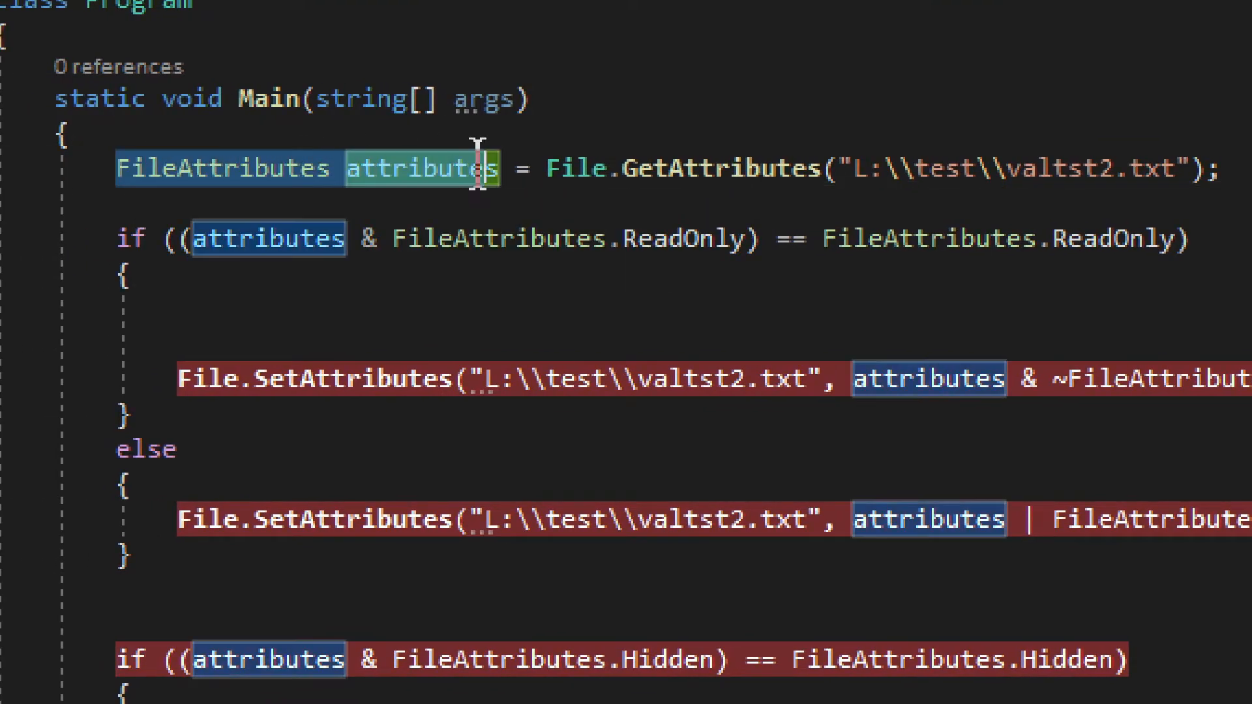
pyautogui.moveTo(240, 168)
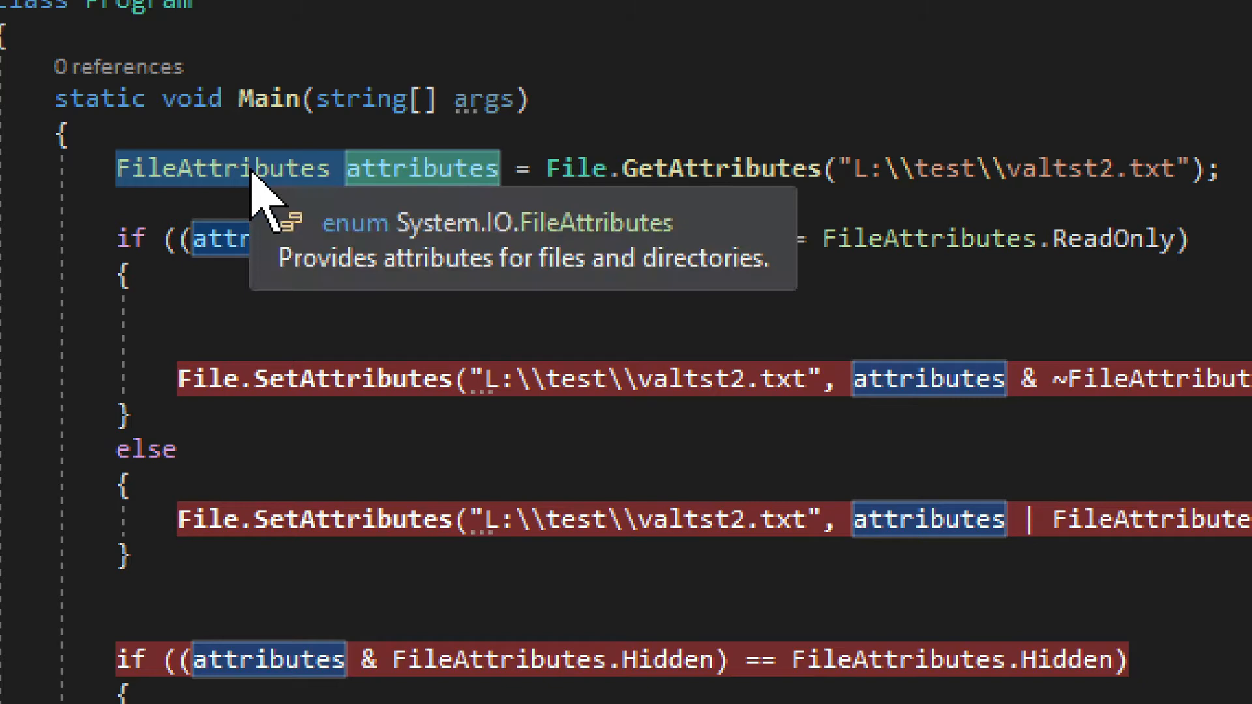
pyautogui.moveTo(419, 188)
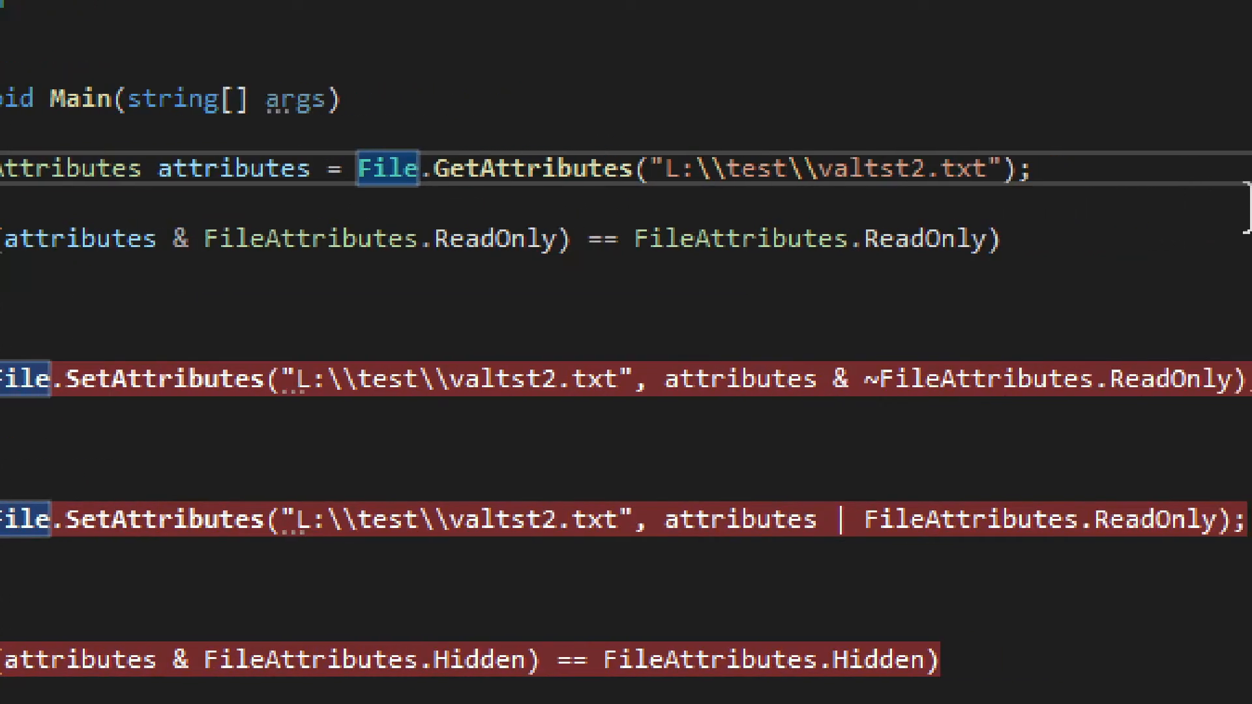
pyautogui.moveTo(479, 168)
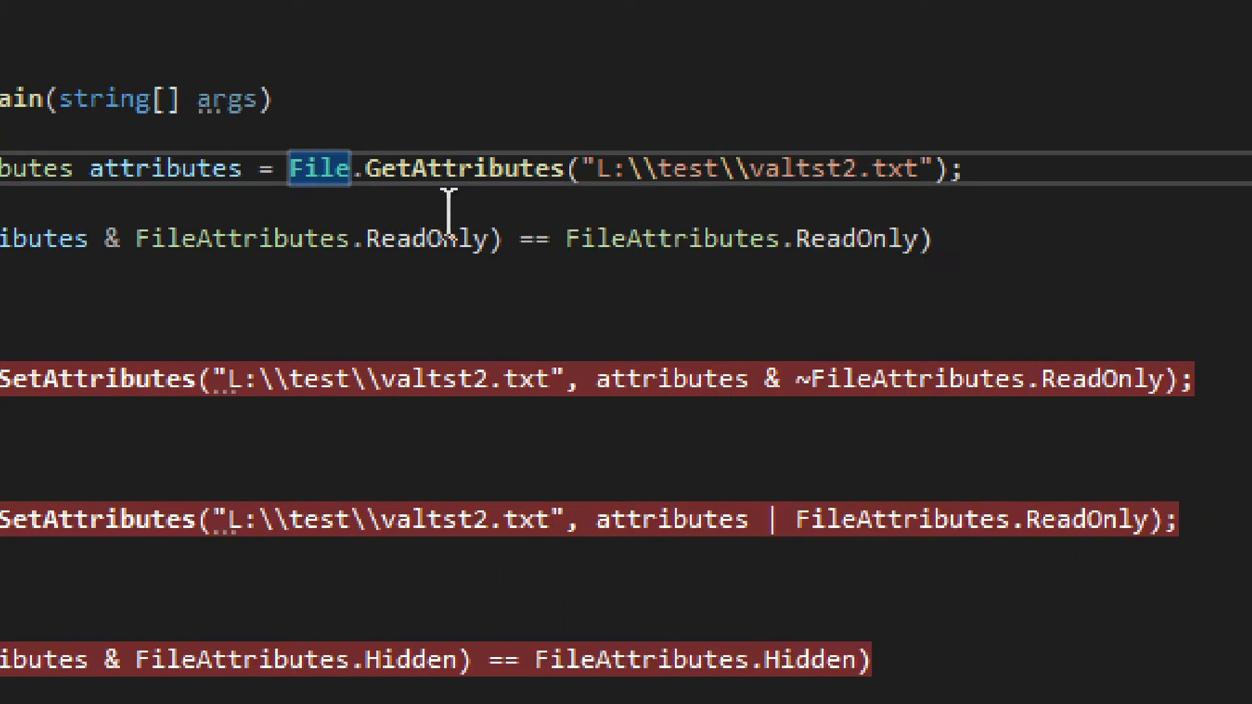
pyautogui.moveTo(620, 200)
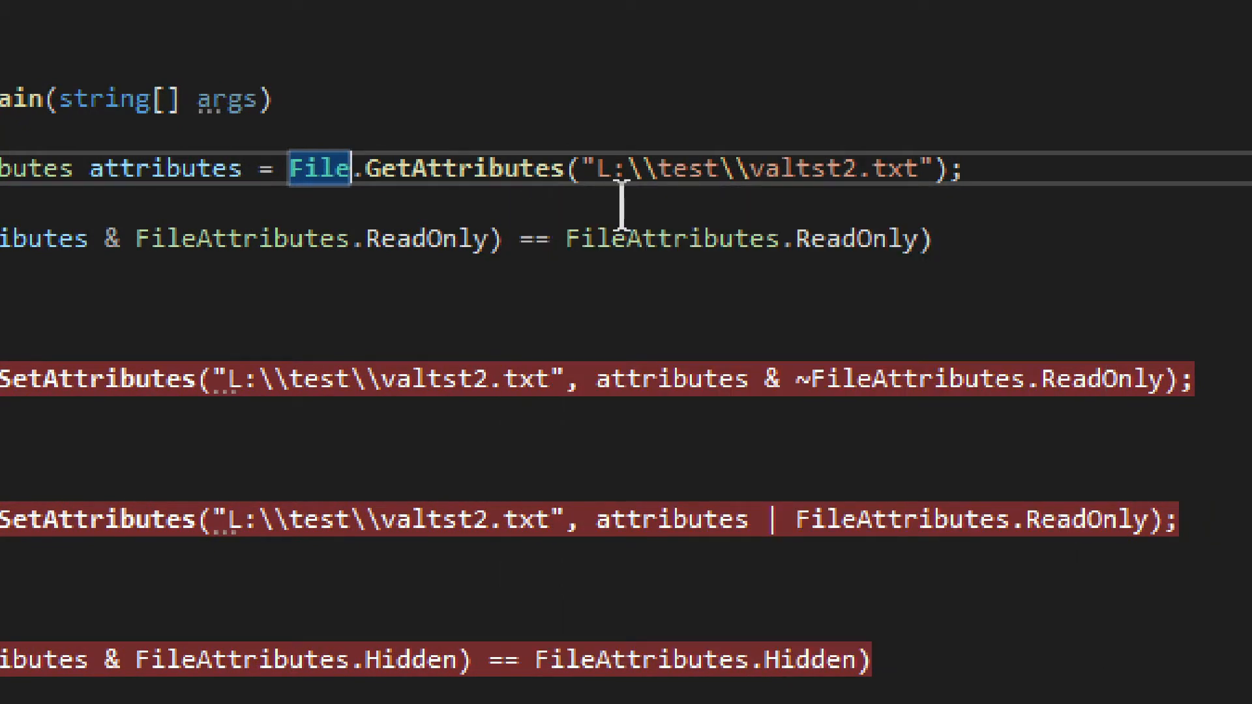
pyautogui.moveTo(491, 87)
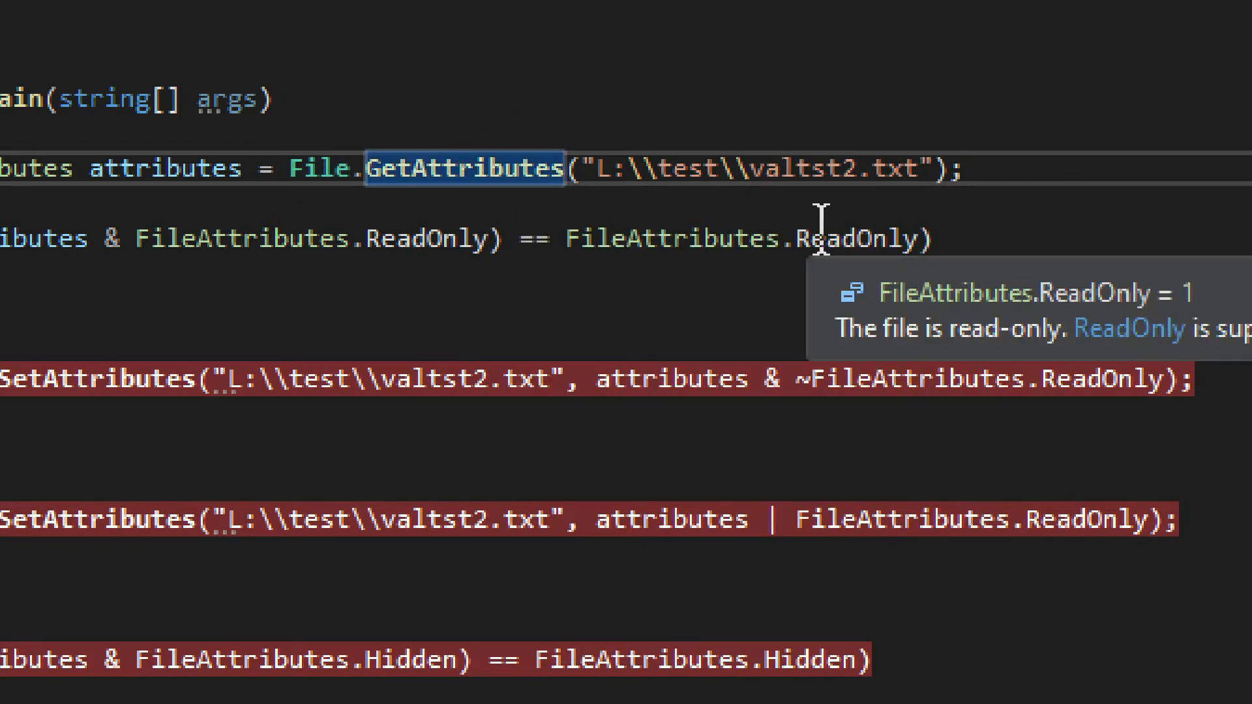
pyautogui.moveTo(951, 176)
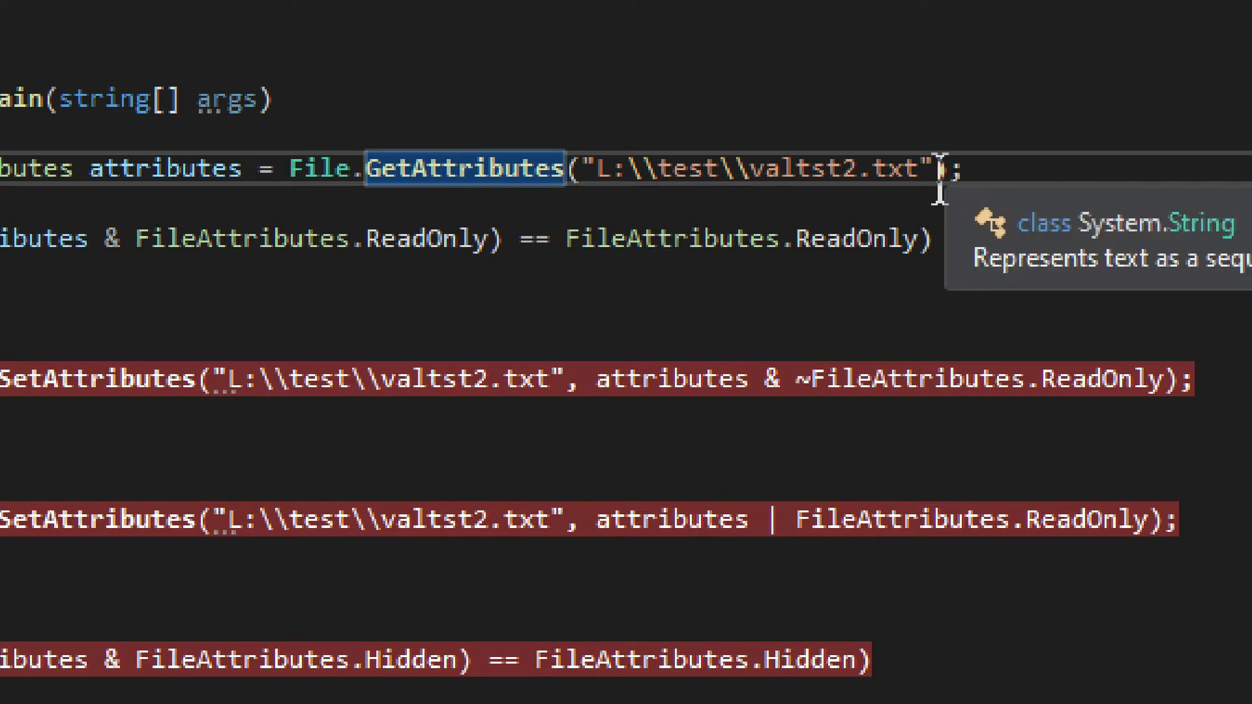
pyautogui.doubleClick(755, 168)
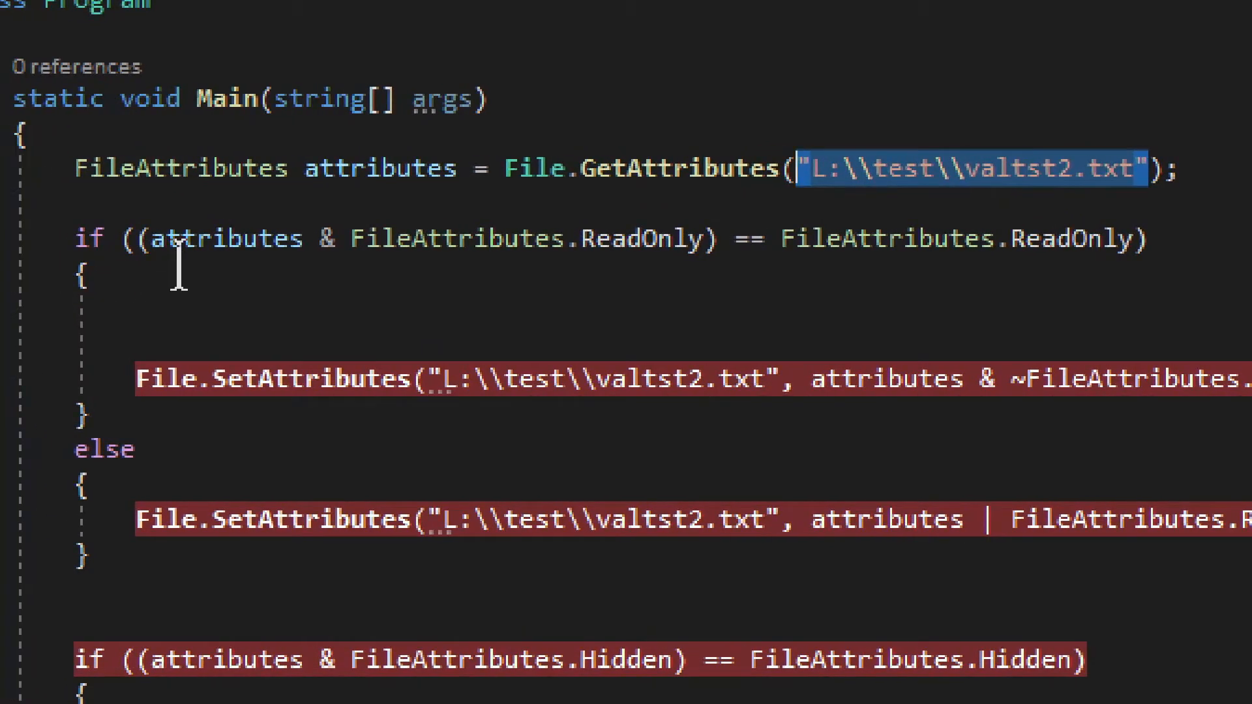
pyautogui.moveTo(267, 283)
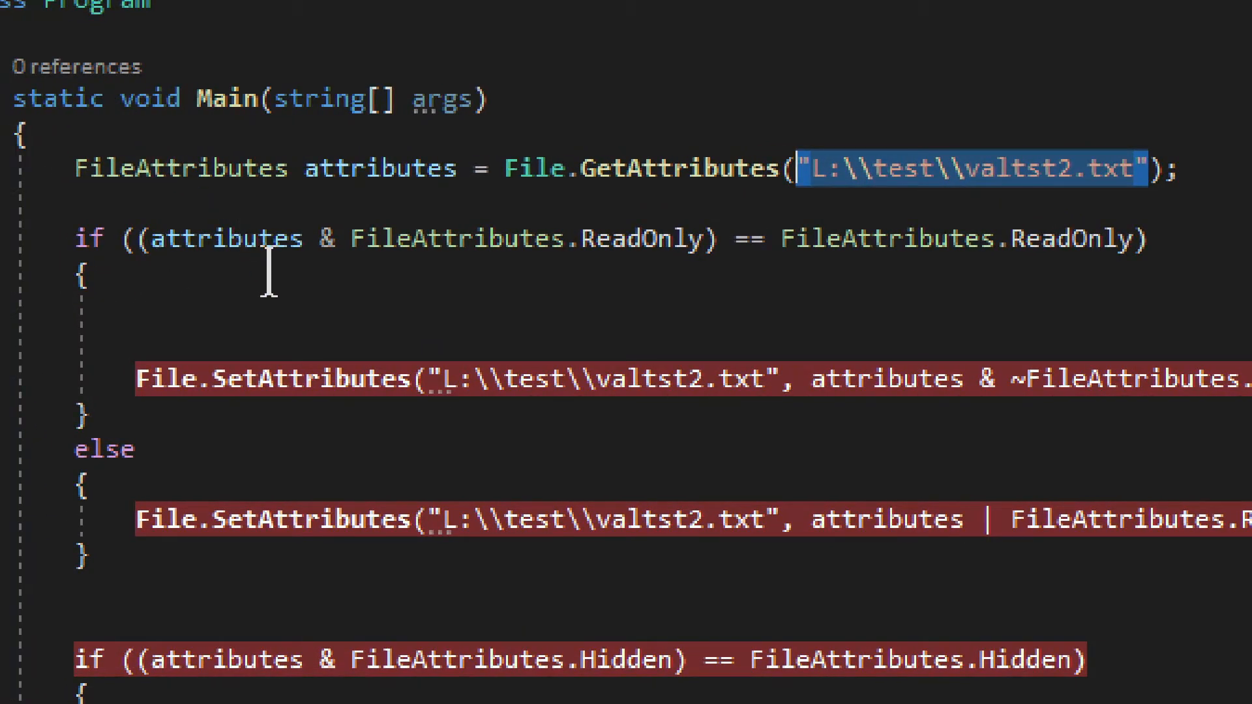
pyautogui.moveTo(165, 196)
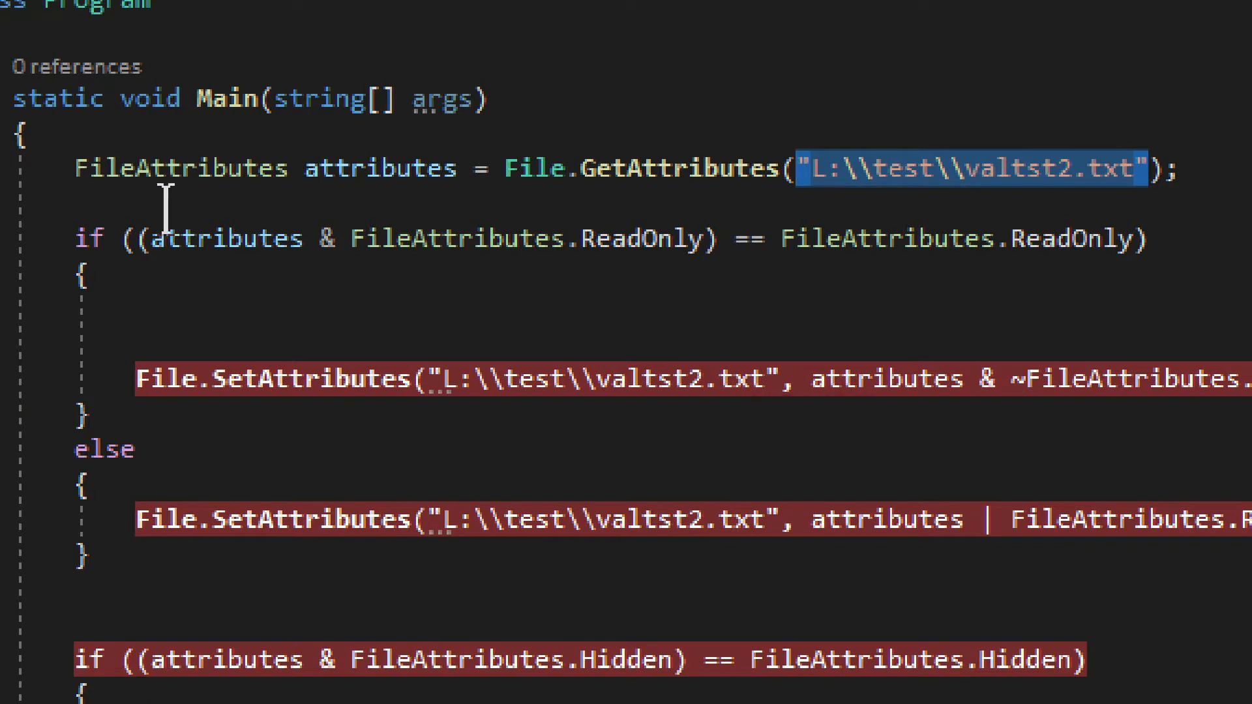
pyautogui.moveTo(745, 303)
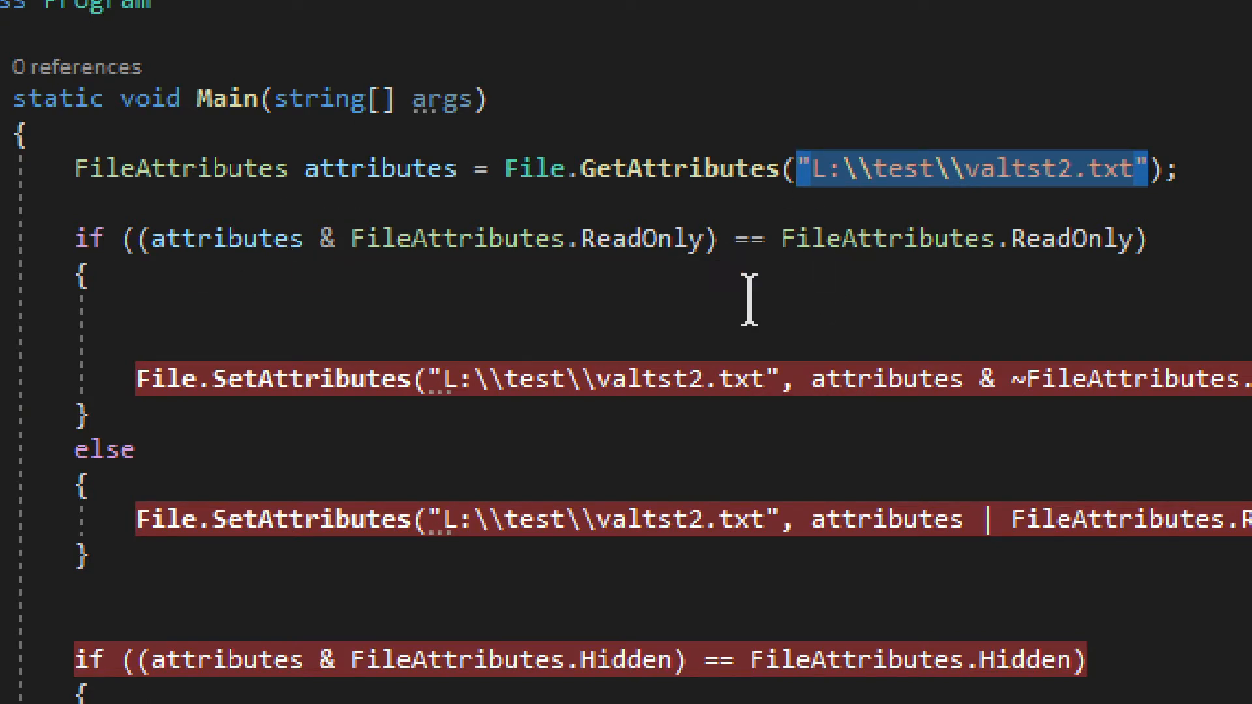
pyautogui.moveTo(301, 283)
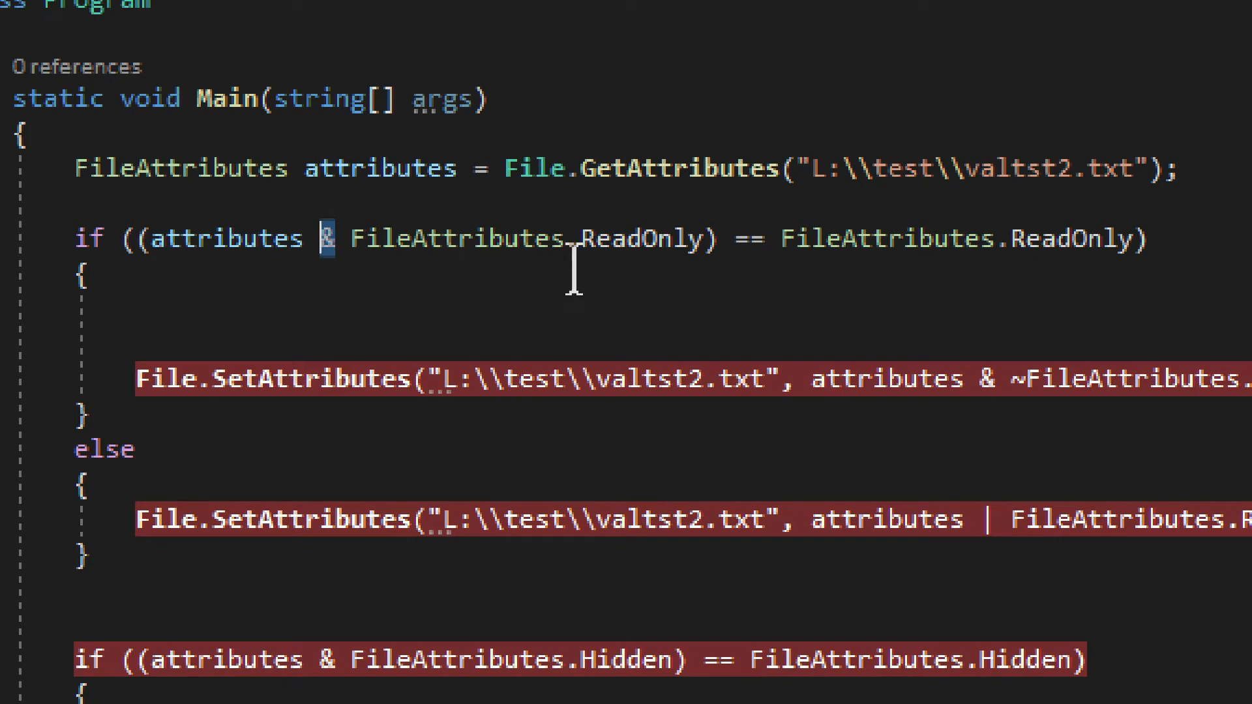
pyautogui.doubleClick(643, 238)
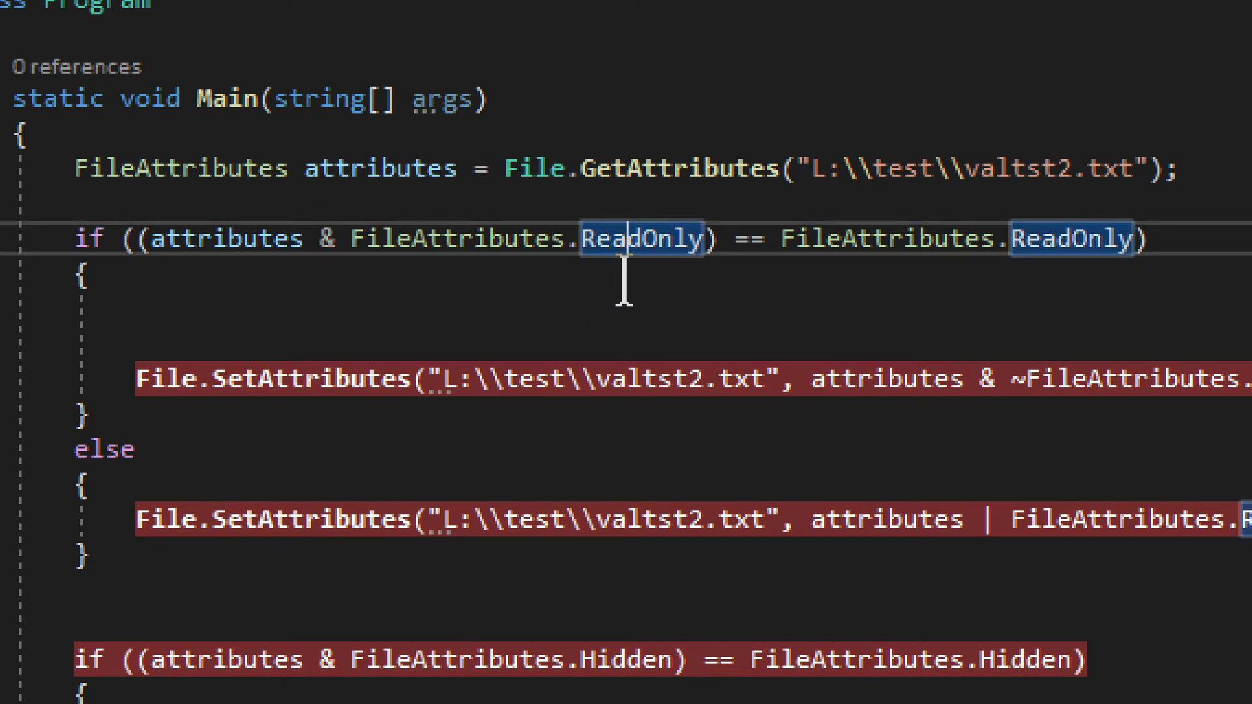
pyautogui.moveTo(682, 233)
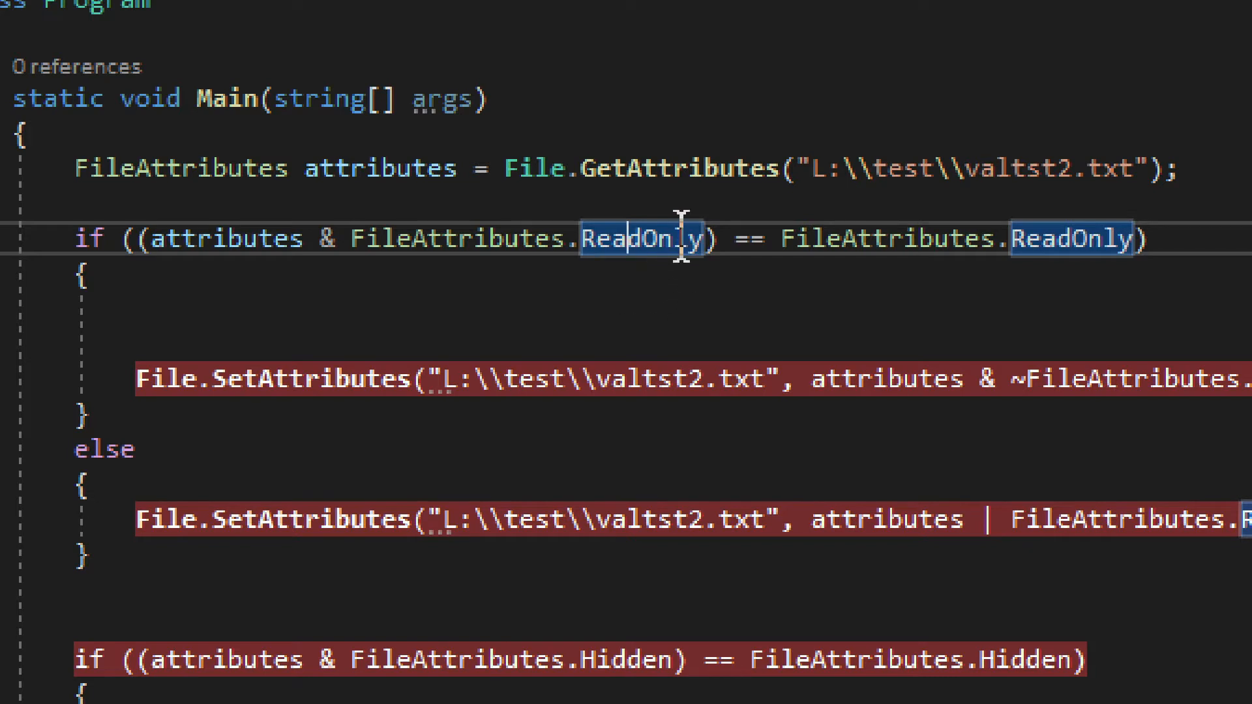
pyautogui.moveTo(459, 237)
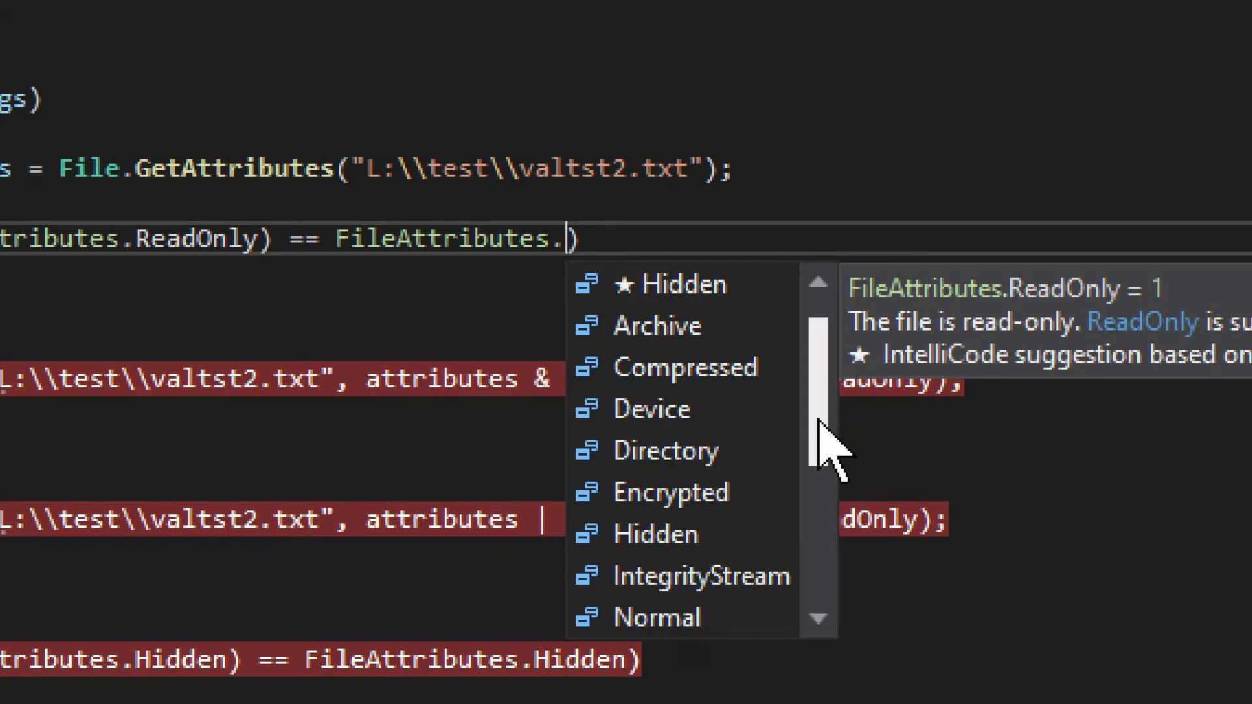
pyautogui.scroll(3)
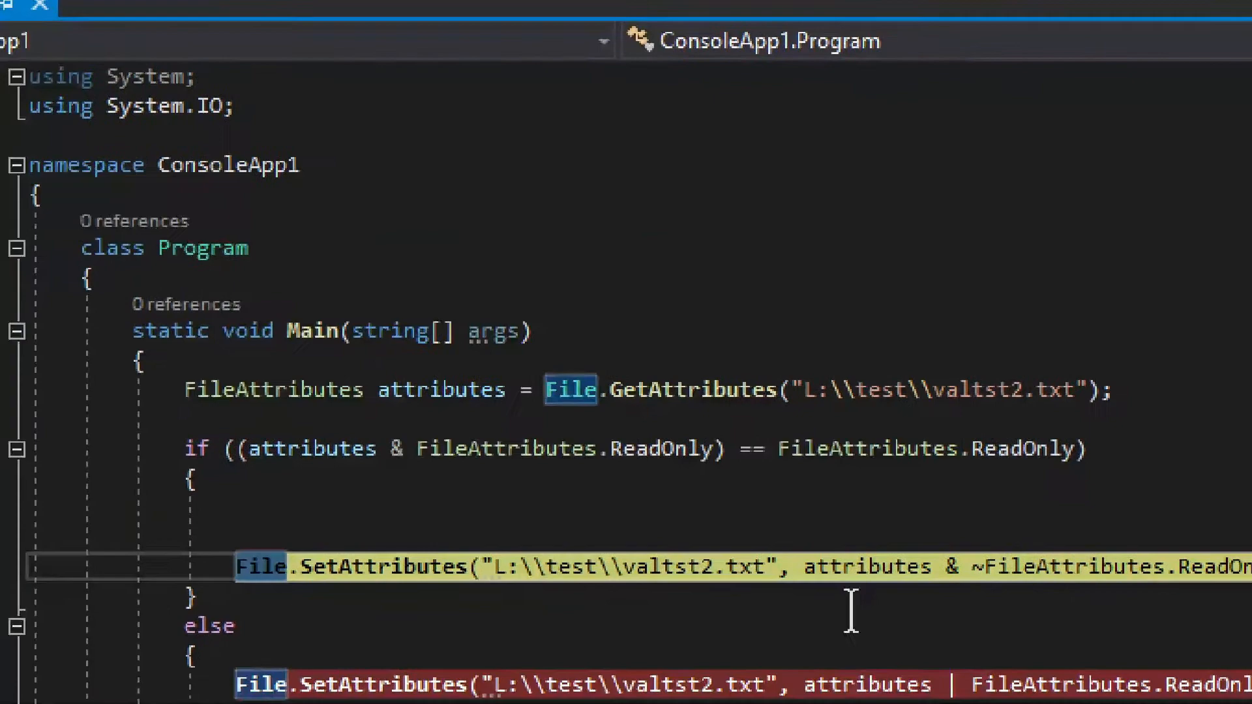
# Step: Scroll the paused code around the breakpoint on the SetAttributes line removing ReadOnly
pyautogui.scroll(-3)
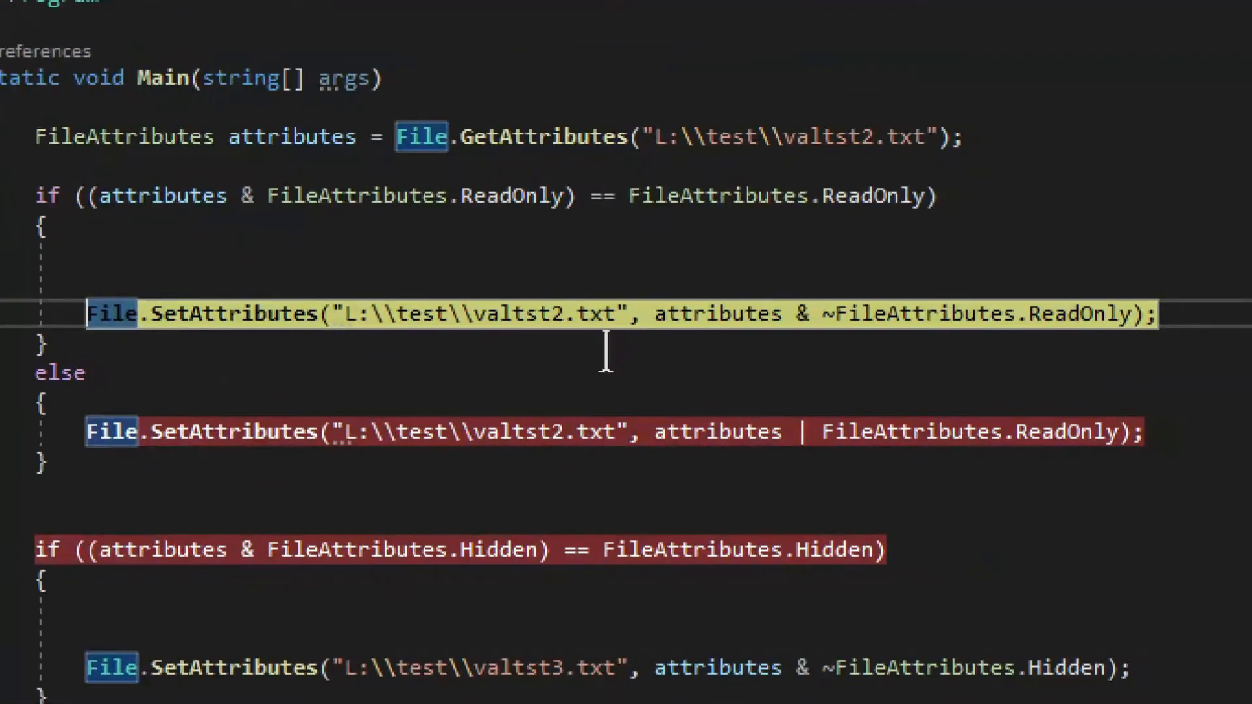
pyautogui.moveTo(583, 215)
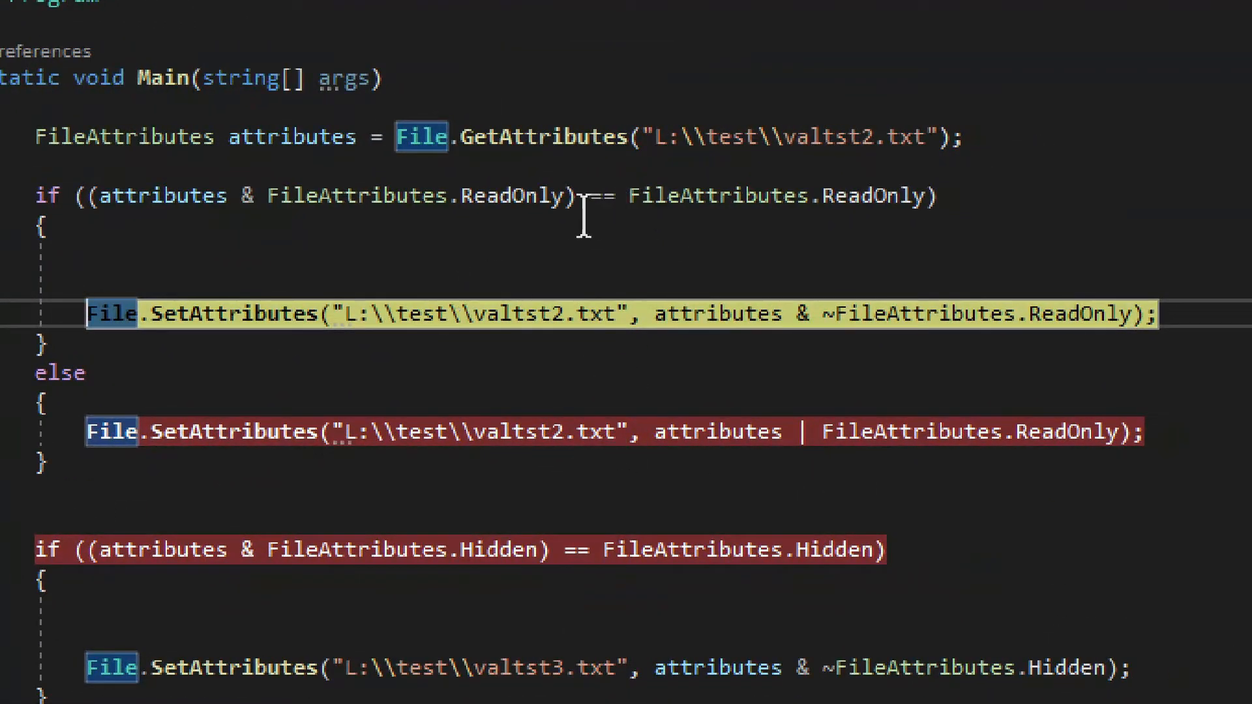
pyautogui.moveTo(511, 195)
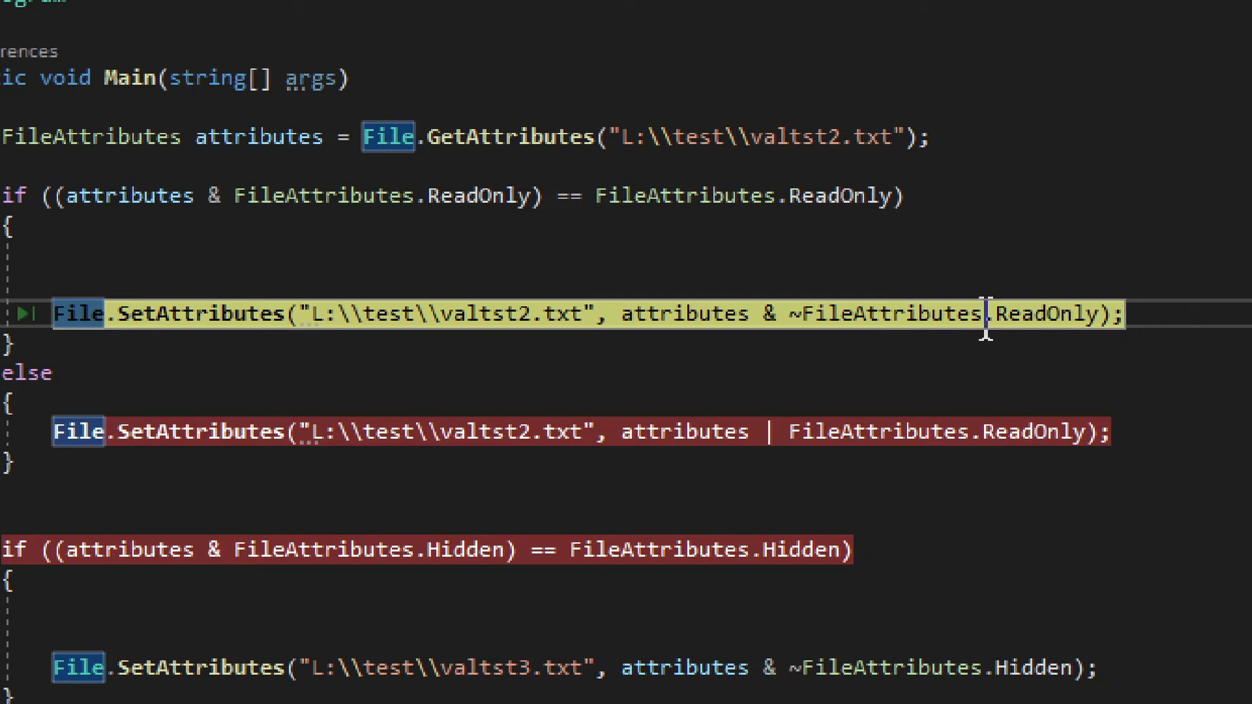
pyautogui.scroll(3)
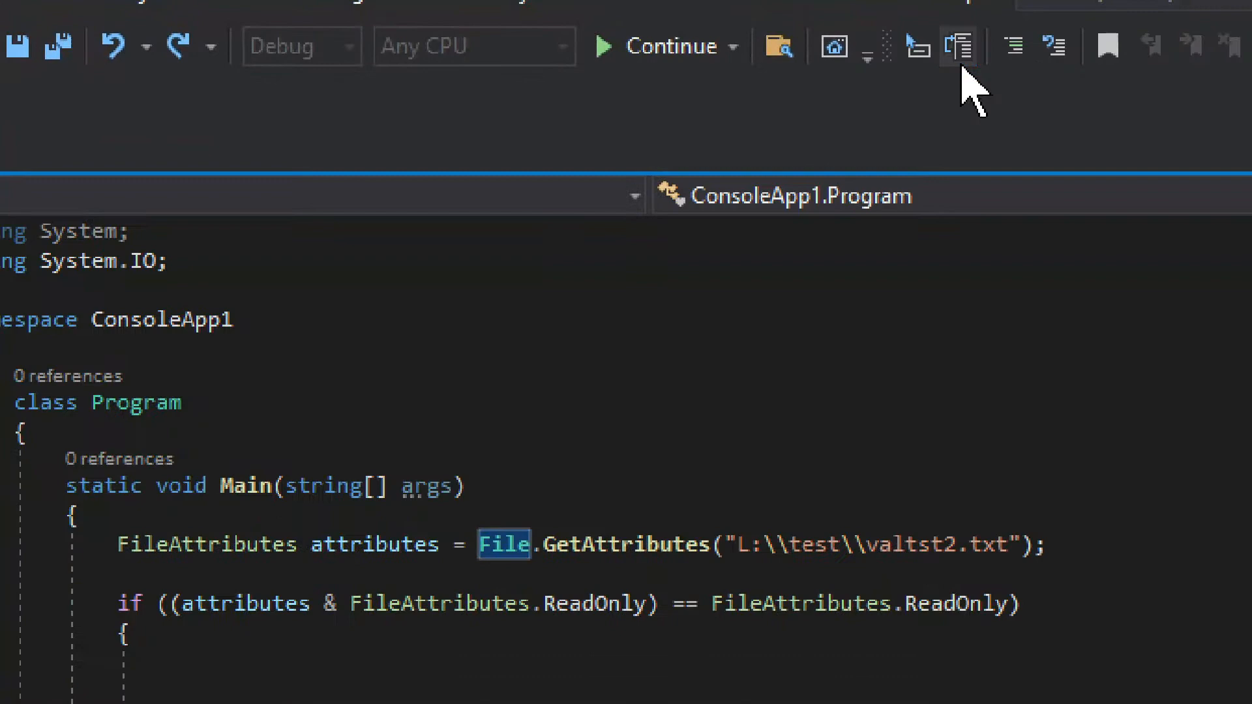
# Step: Toggle off the breakpoint on the File.SetAttributes line with ~FileAttributes.ReadOnly
pyautogui.scroll(-3)
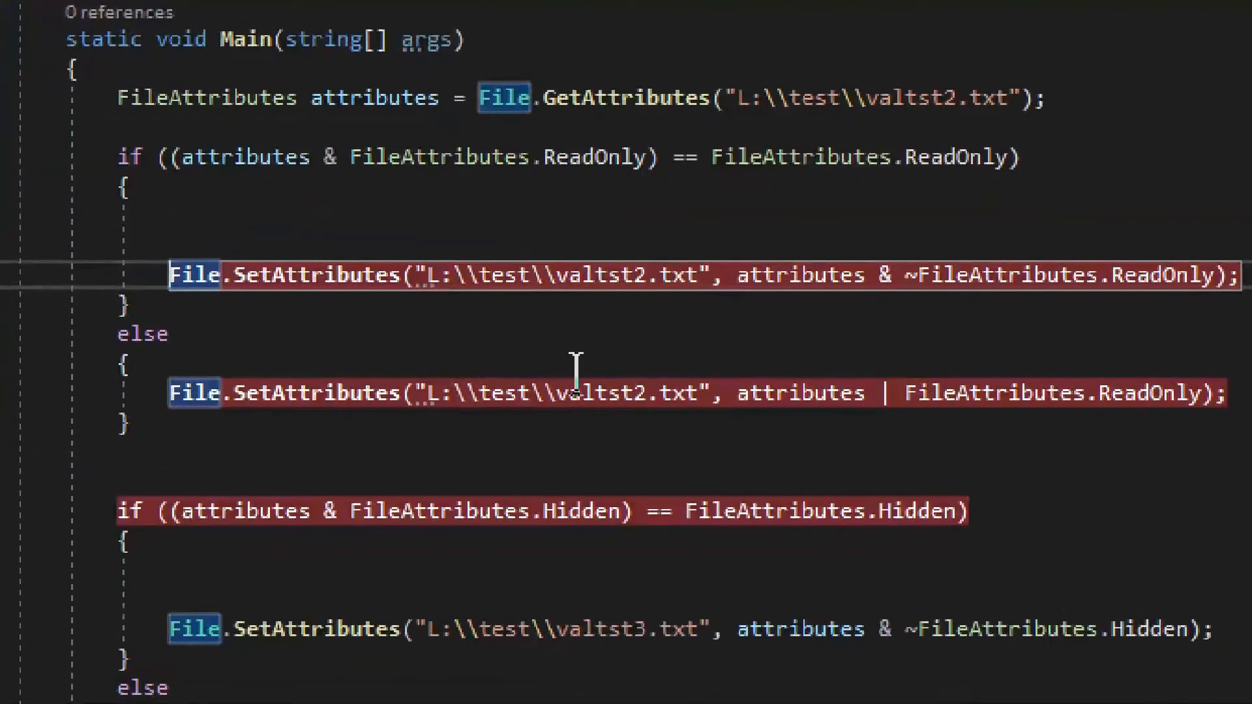
pyautogui.click(531, 274)
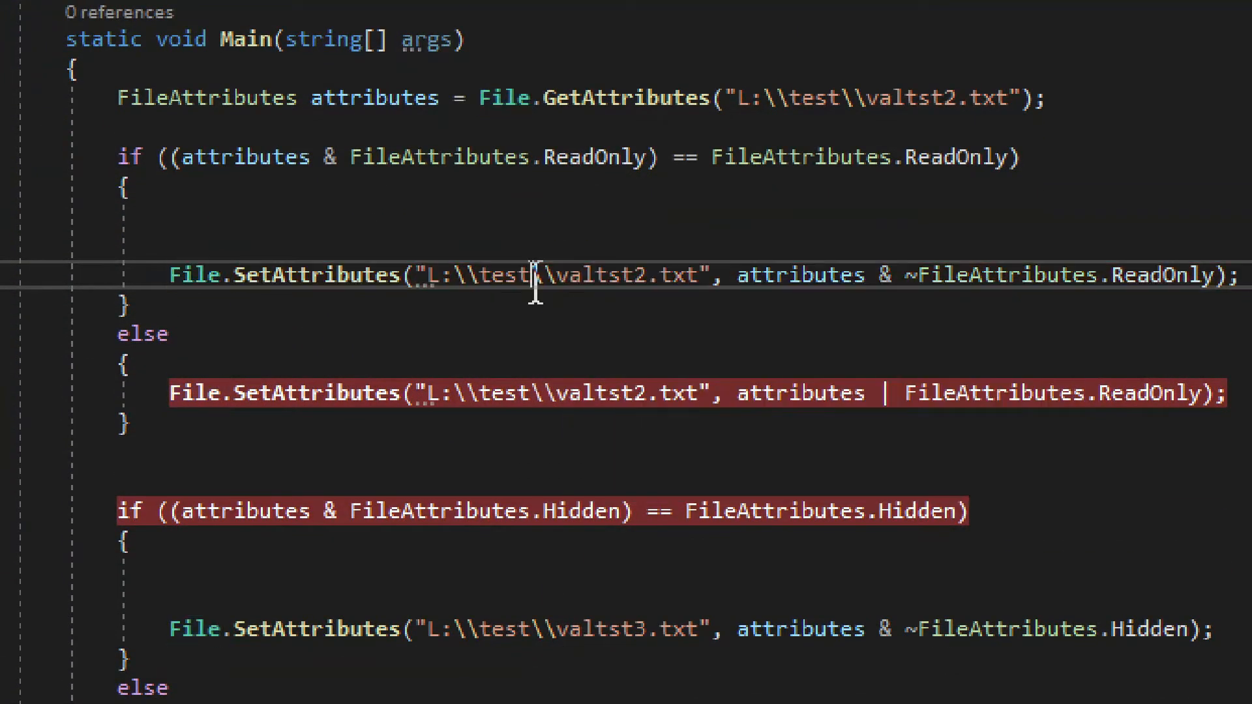
pyautogui.hscroll(-3)
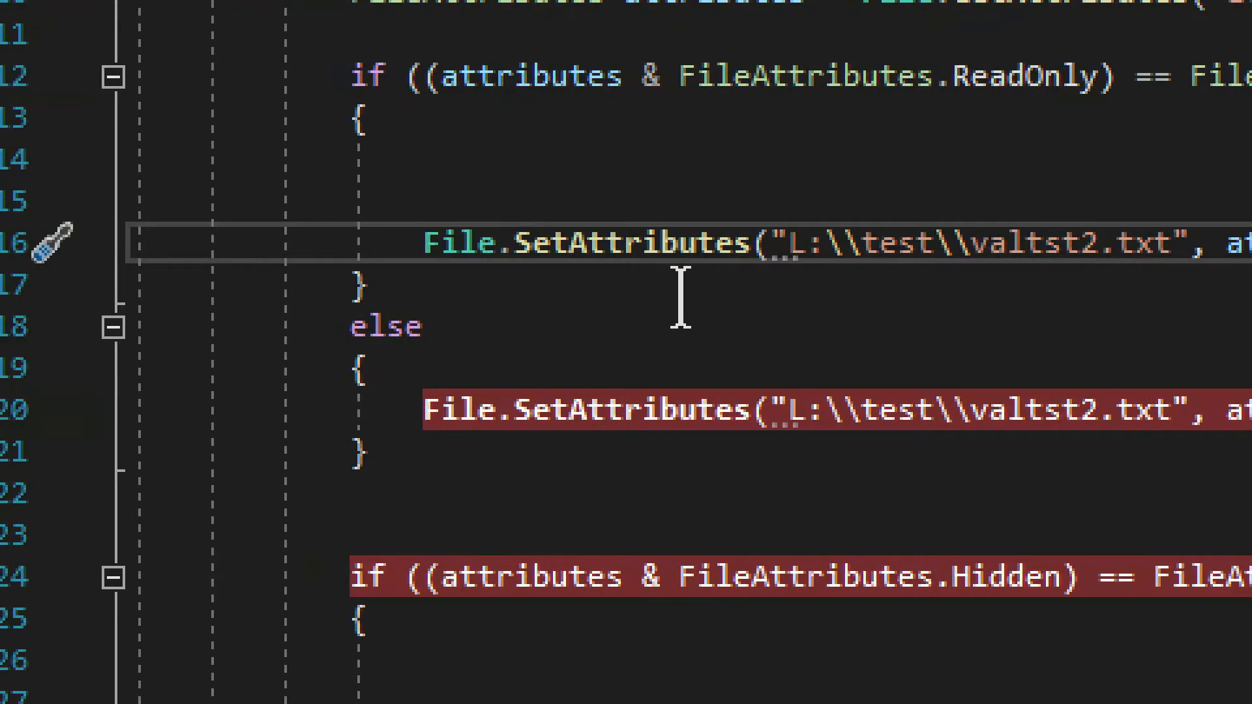
pyautogui.hscroll(3)
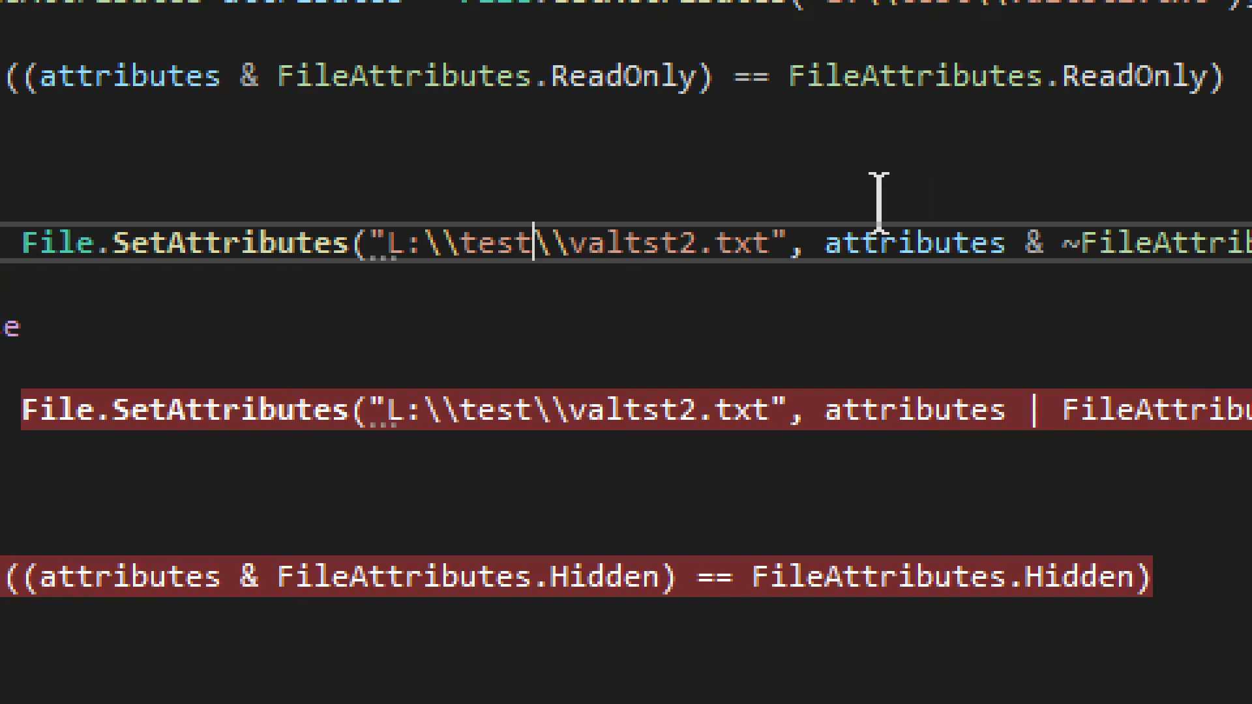
pyautogui.moveTo(895, 360)
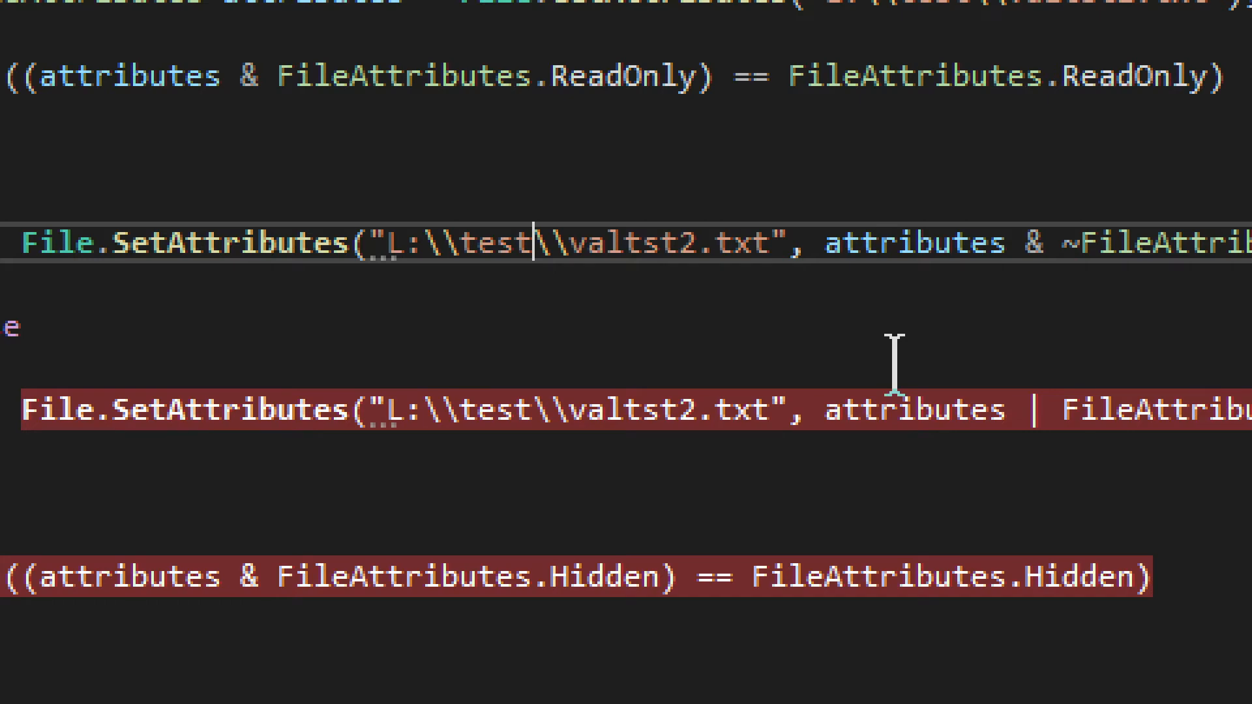
pyautogui.moveTo(255, 243)
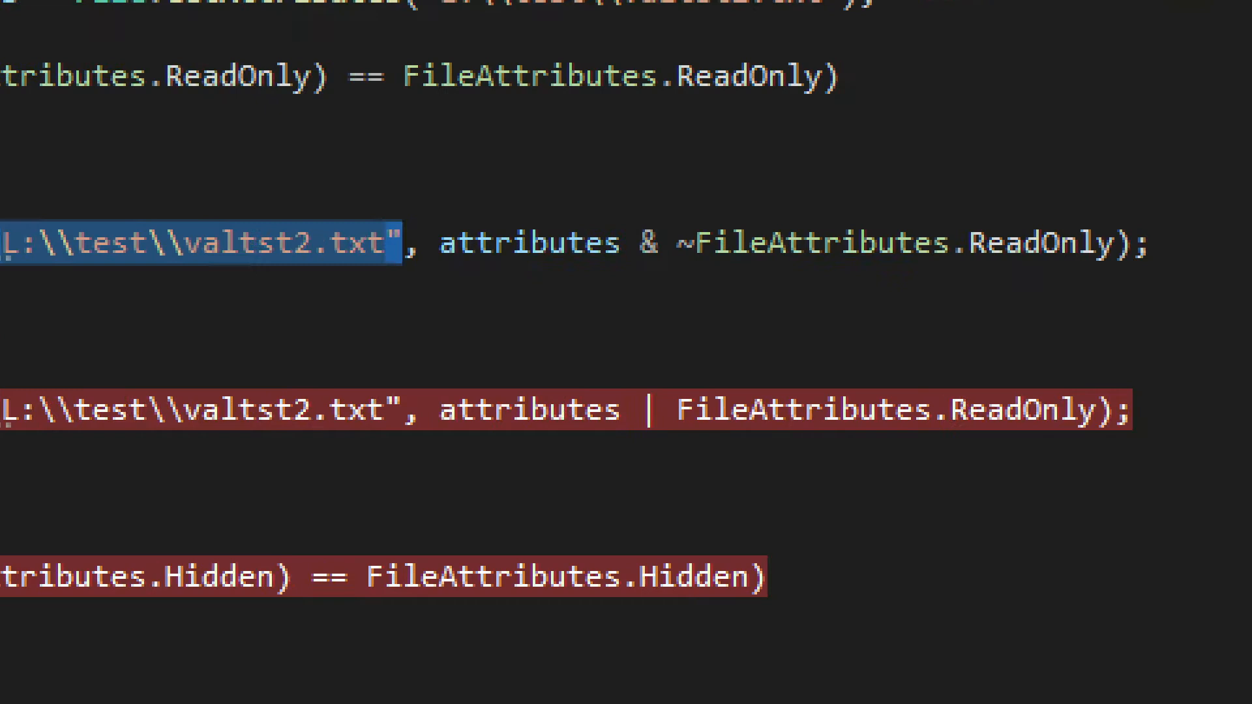
pyautogui.moveTo(375, 242)
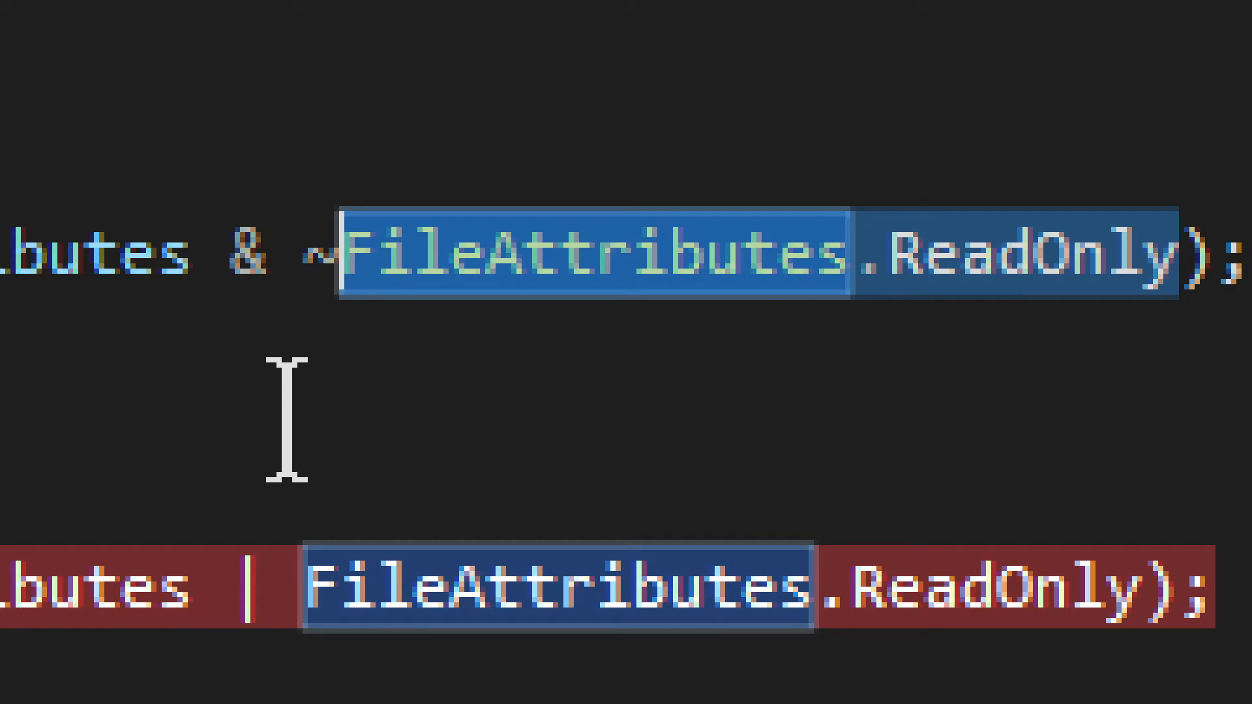
pyautogui.click(282, 255)
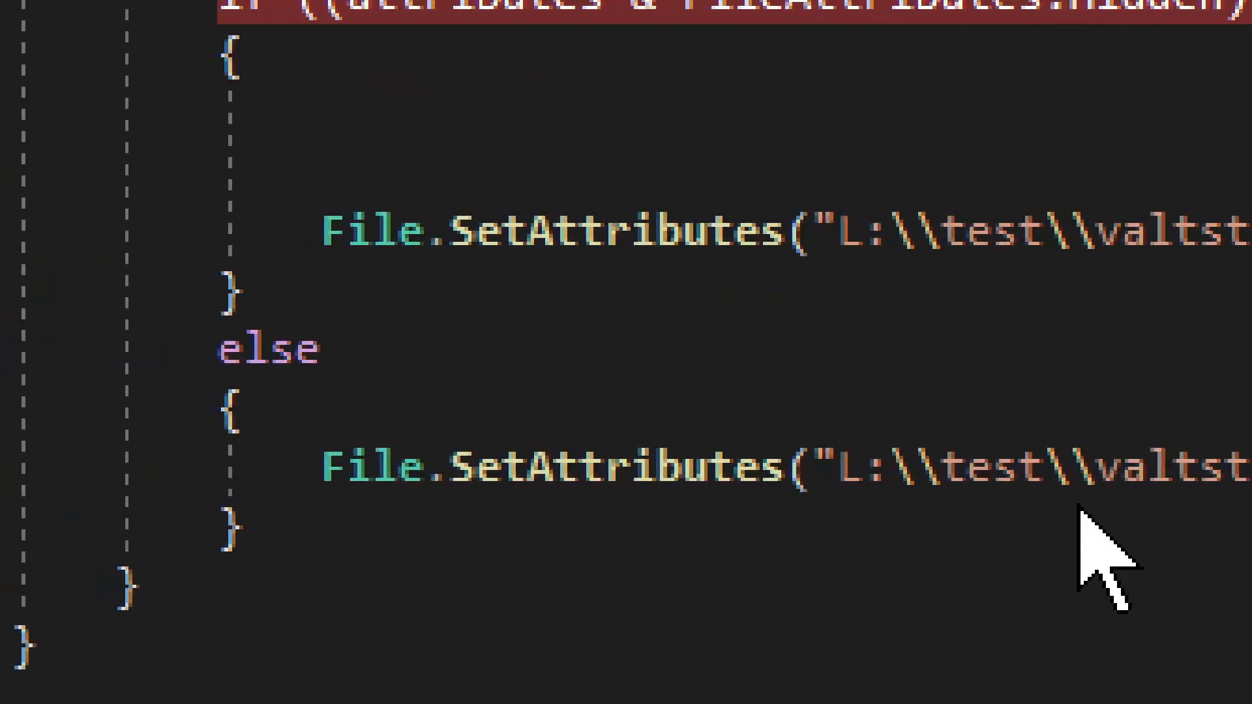
pyautogui.hscroll(3)
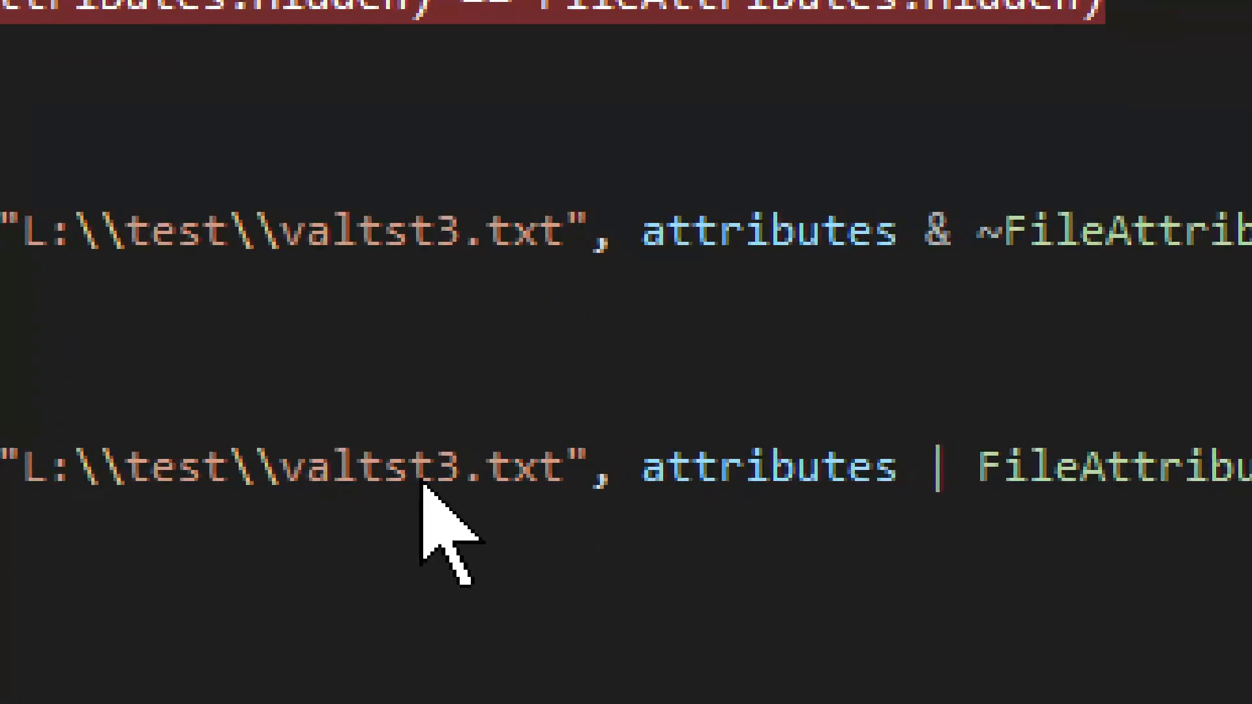
pyautogui.doubleClick(766, 467)
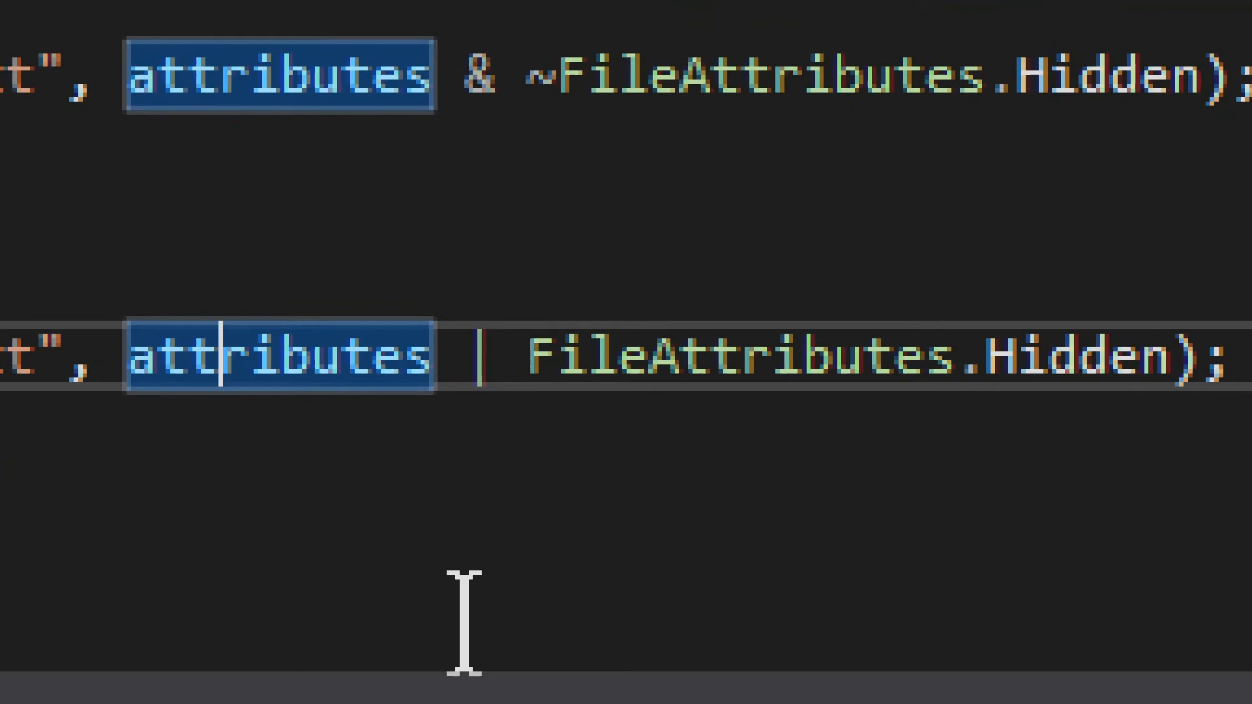
pyautogui.moveTo(567, 463)
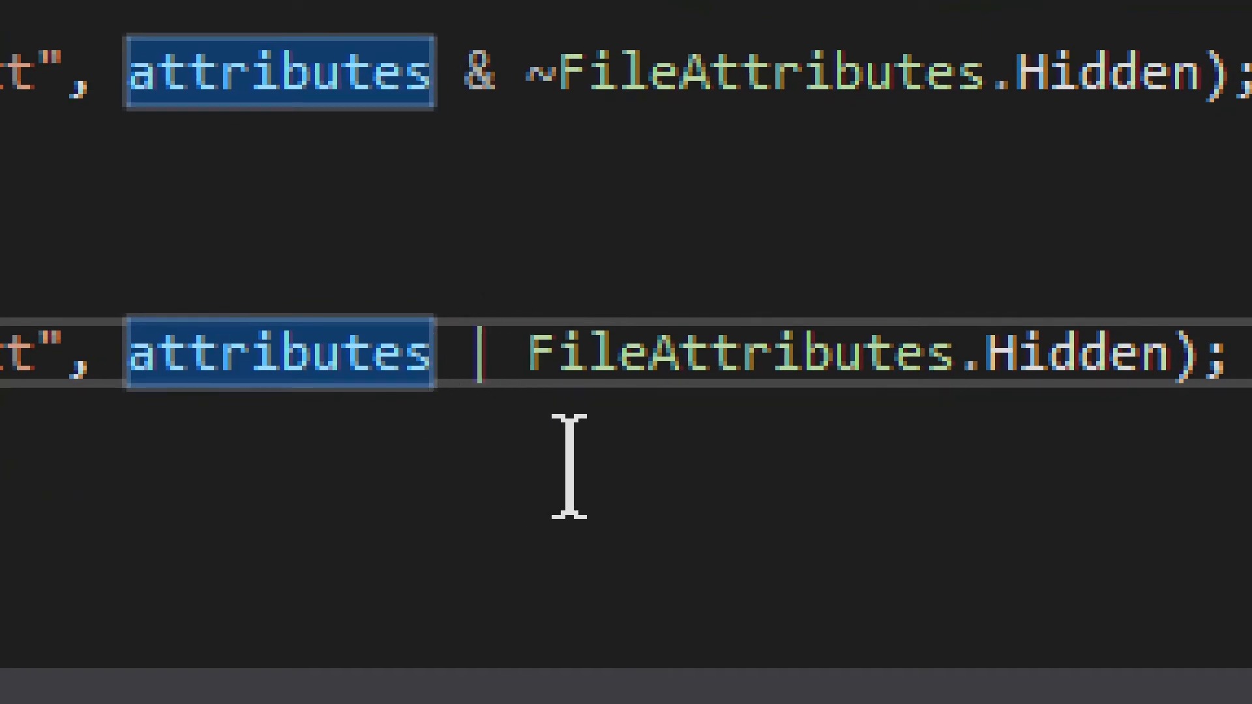
pyautogui.scroll(3)
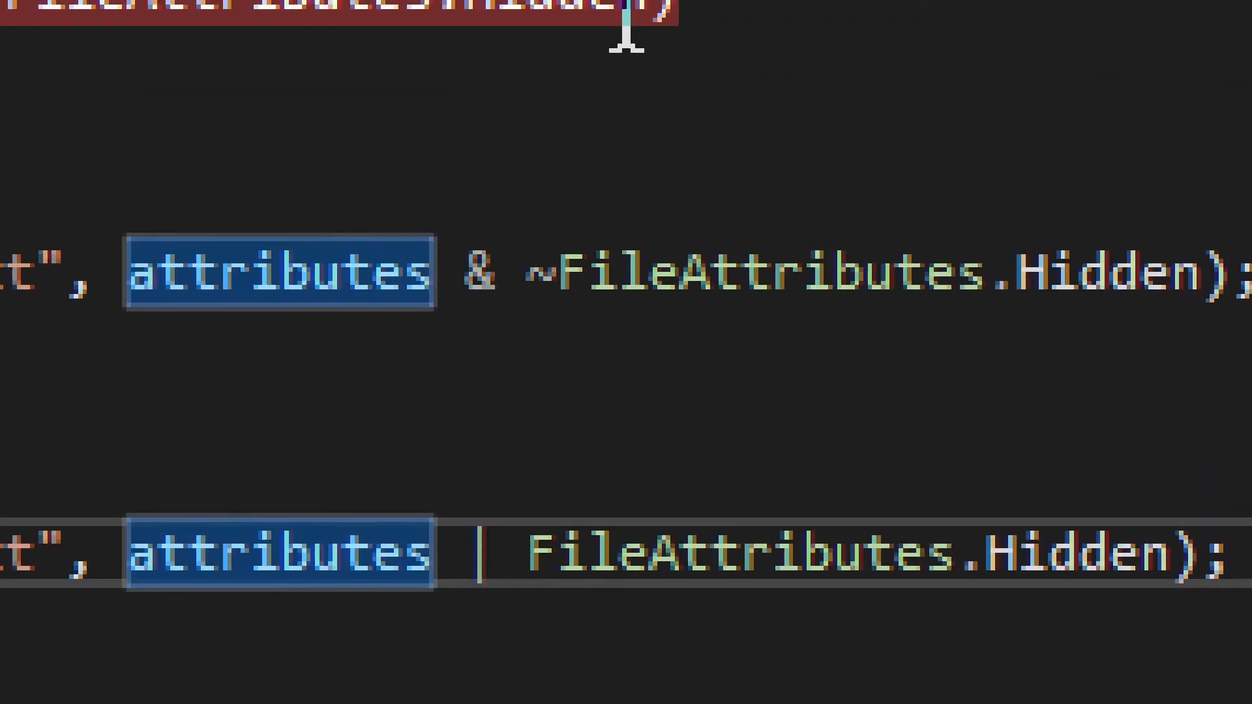
pyautogui.write('ReadOnly')
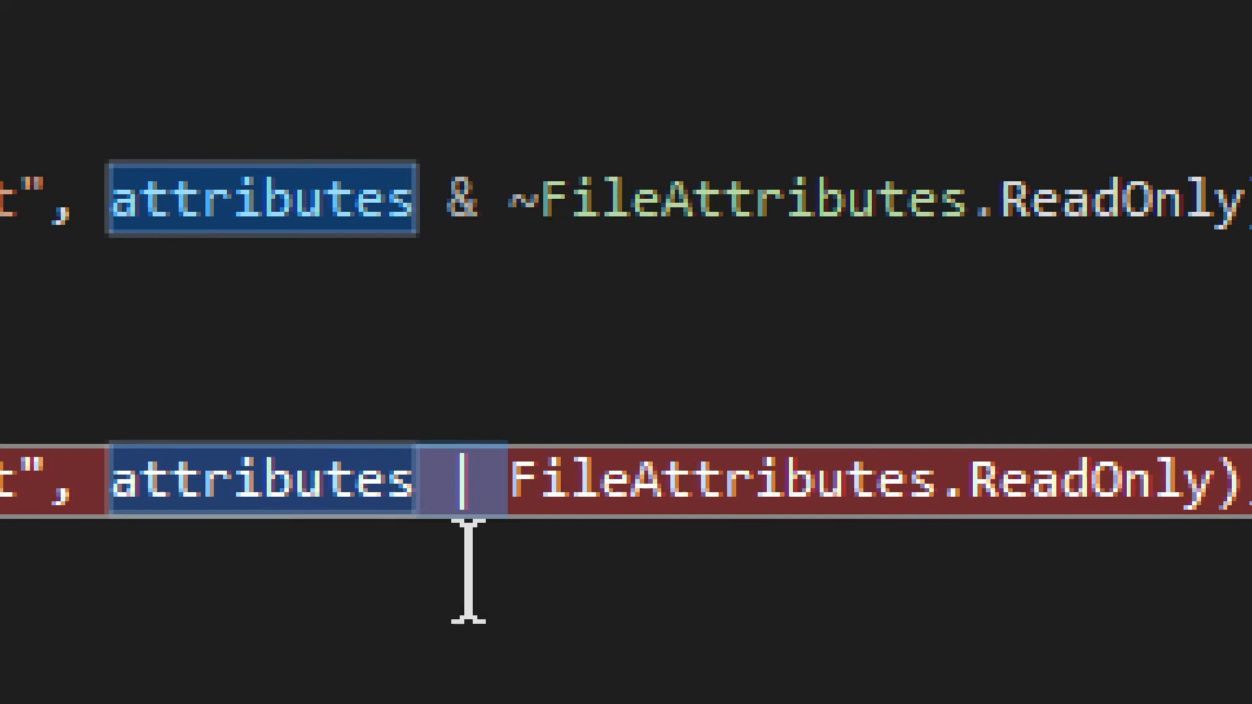
pyautogui.moveTo(550, 606)
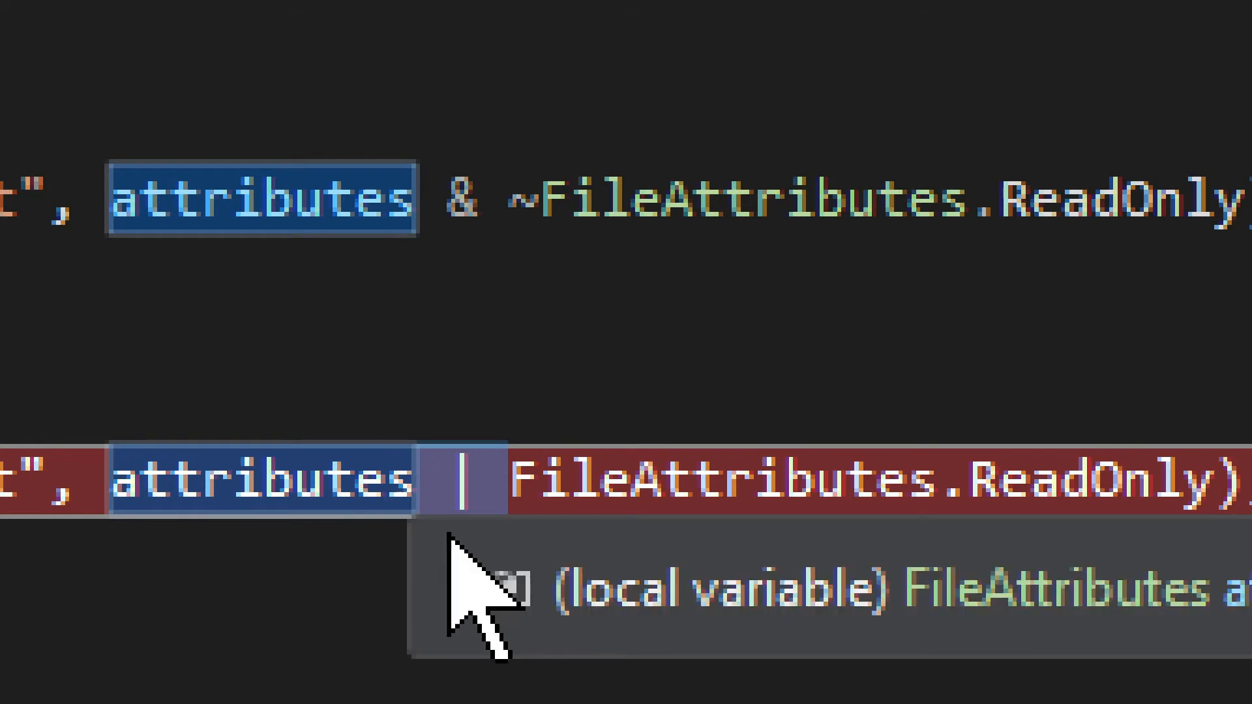
pyautogui.moveTo(375, 343)
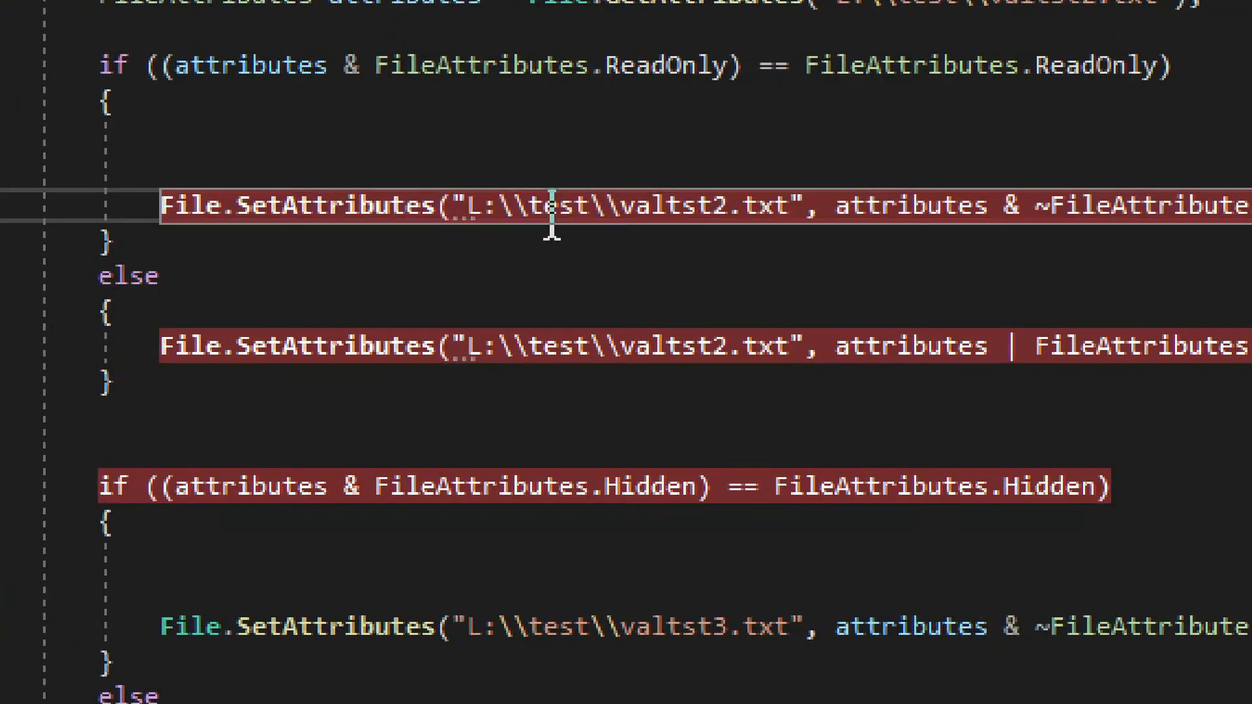
# Step: Start ConsoleApp1, continue past the breakpoint, then stop debugging
pyautogui.click(673, 22)
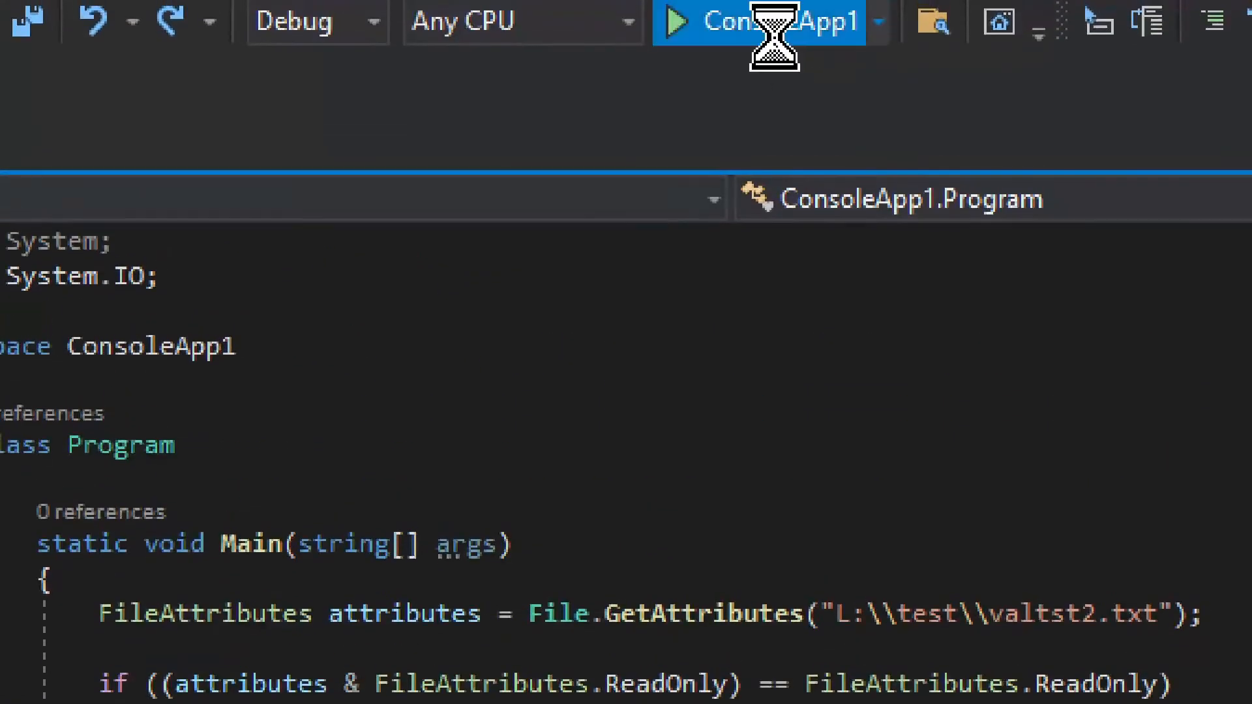
pyautogui.click(771, 22)
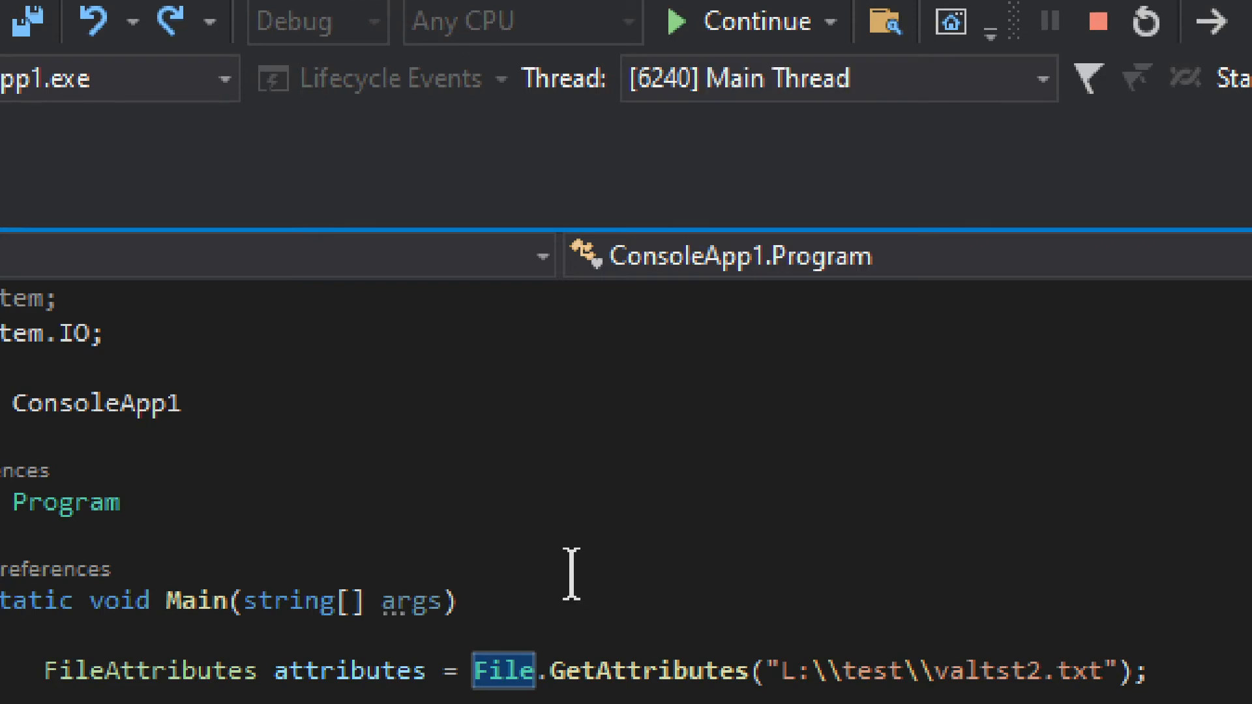
pyautogui.scroll(-3)
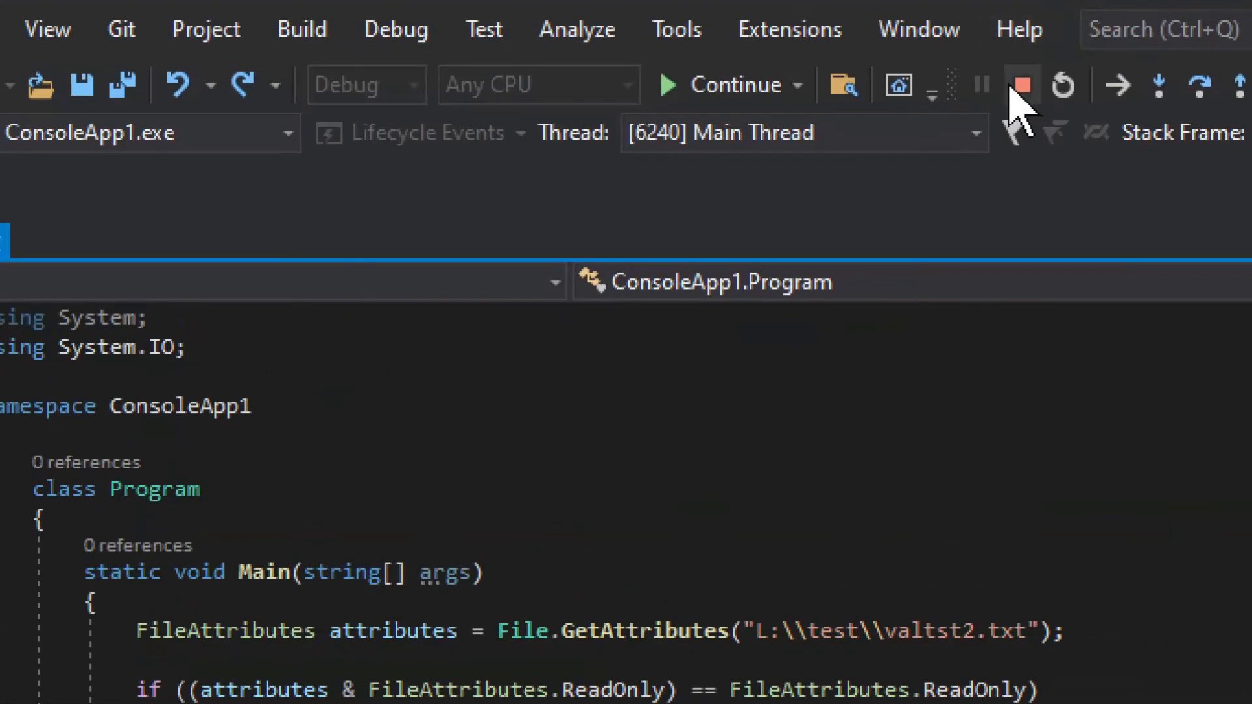
pyautogui.click(1023, 83)
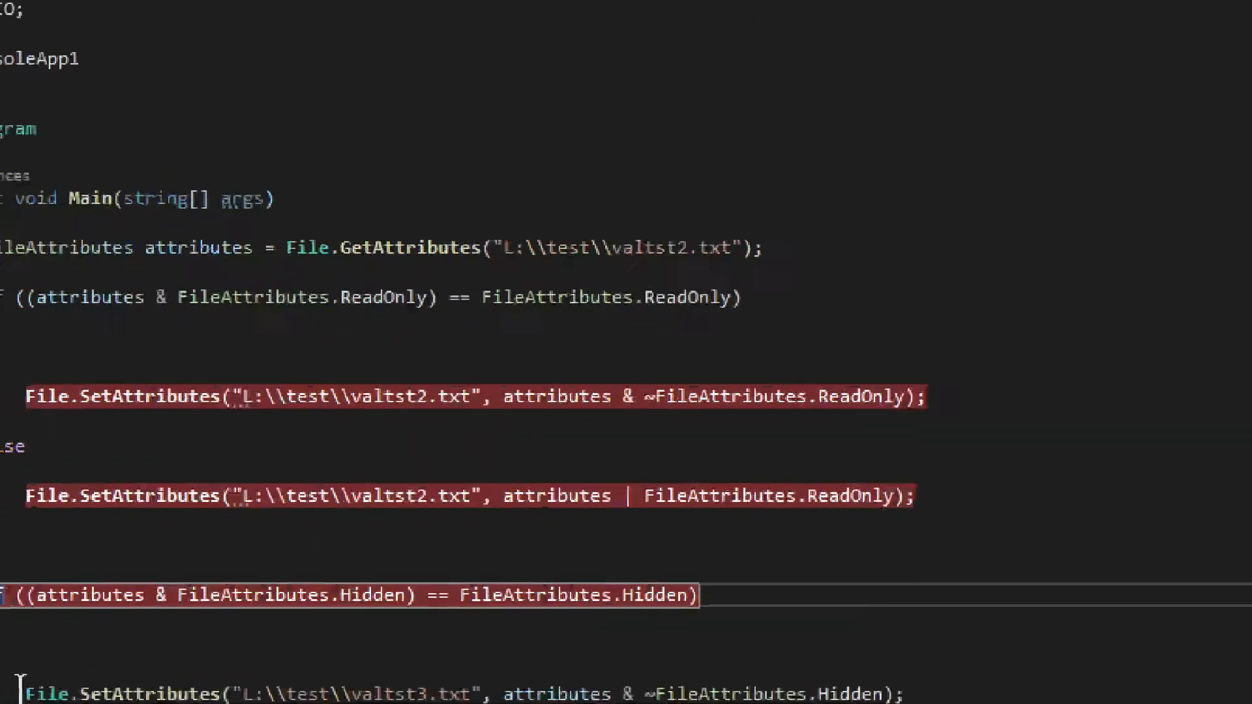
pyautogui.scroll(-3)
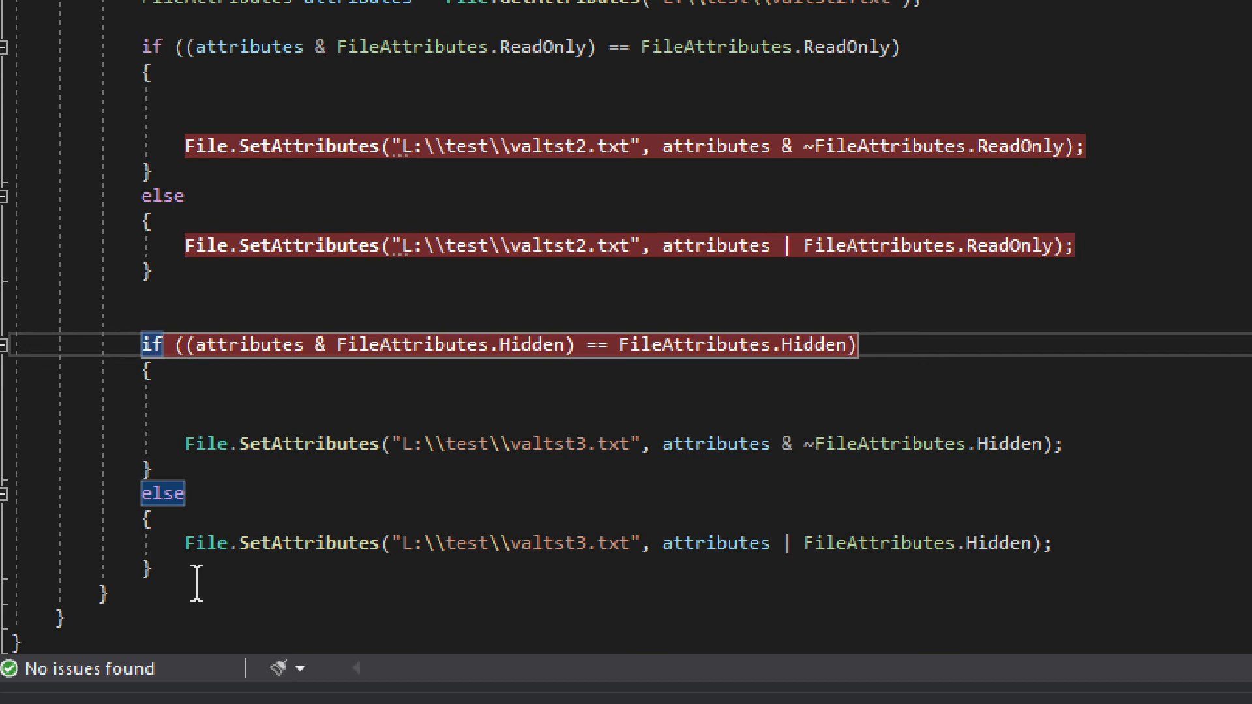
pyautogui.scroll(3)
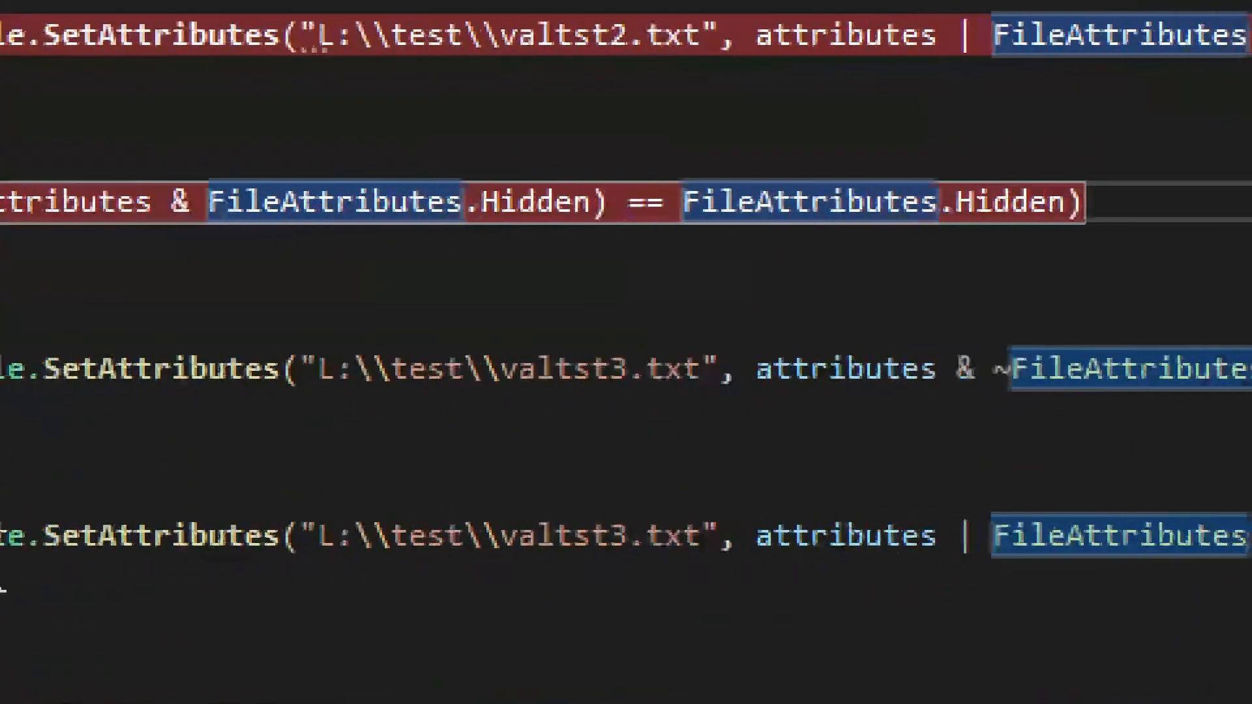
pyautogui.hscroll(-3)
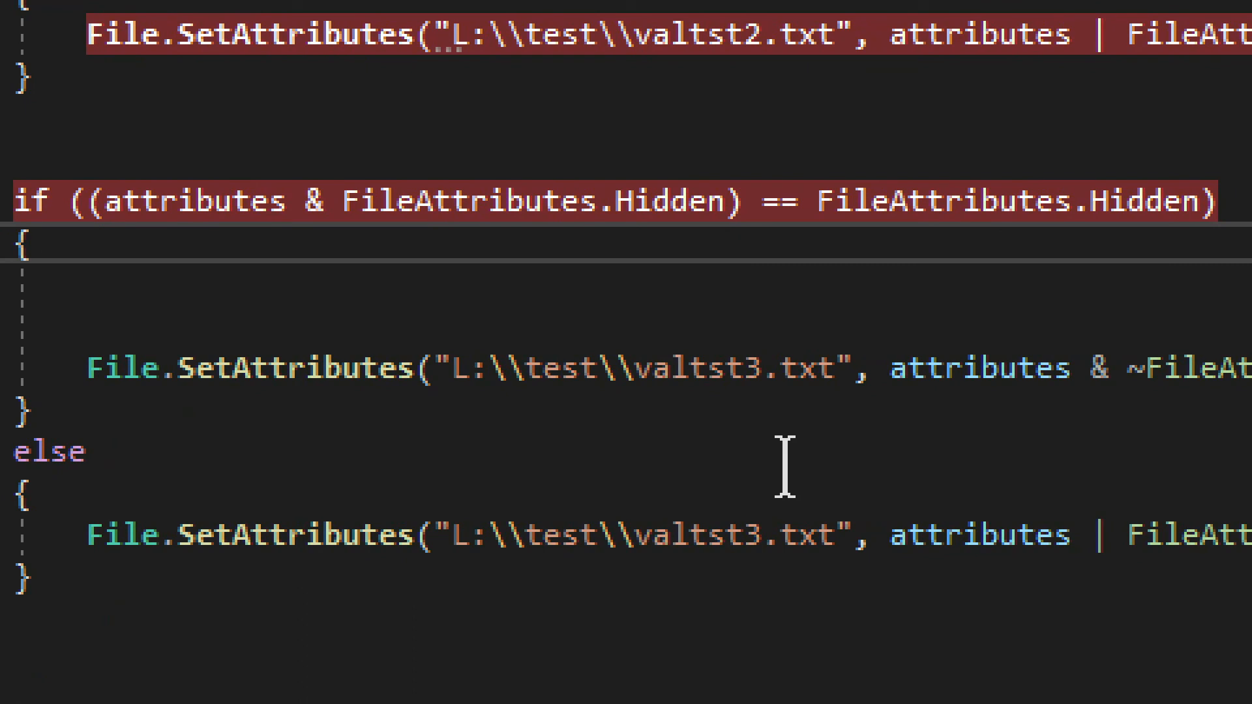
pyautogui.moveTo(922, 467)
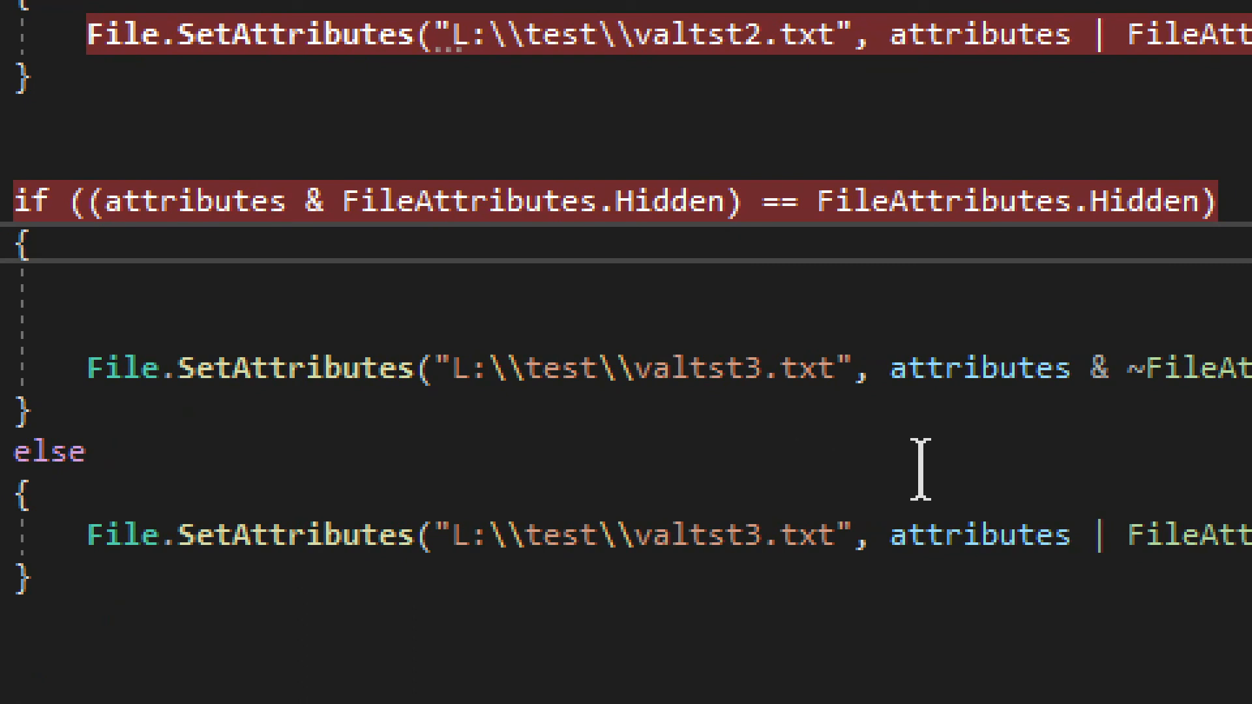
pyautogui.doubleClick(296, 368)
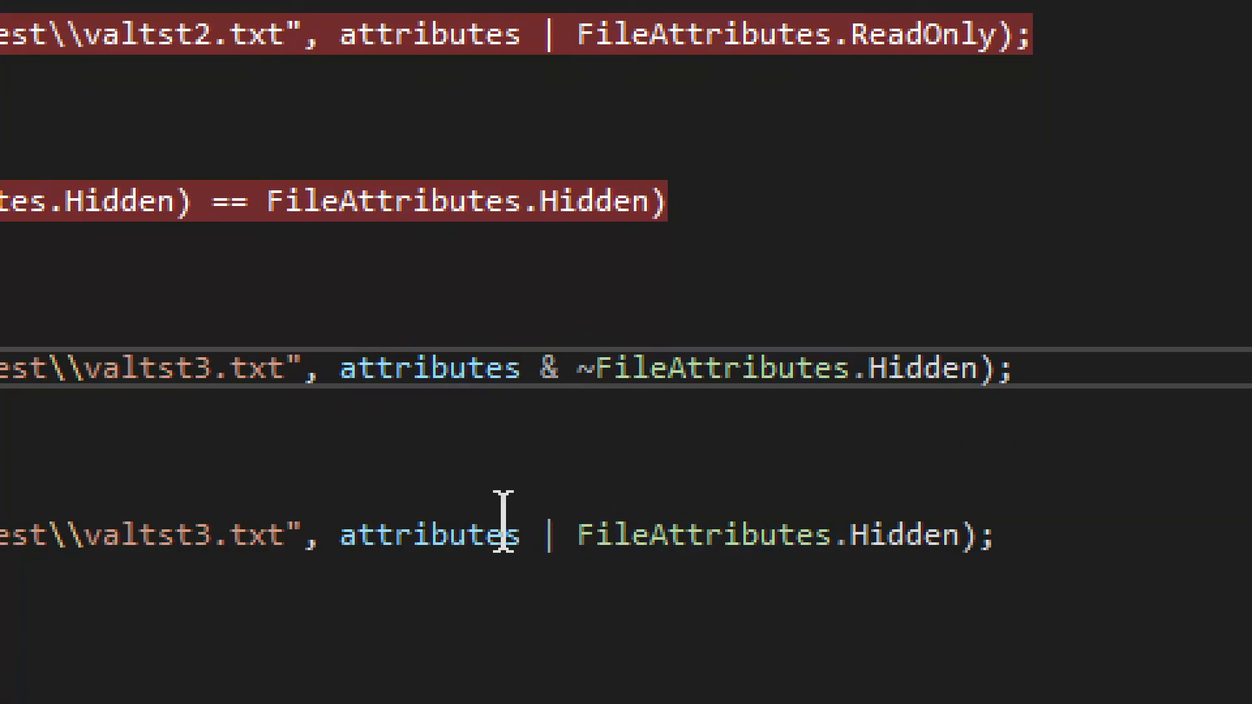
pyautogui.moveTo(423, 470)
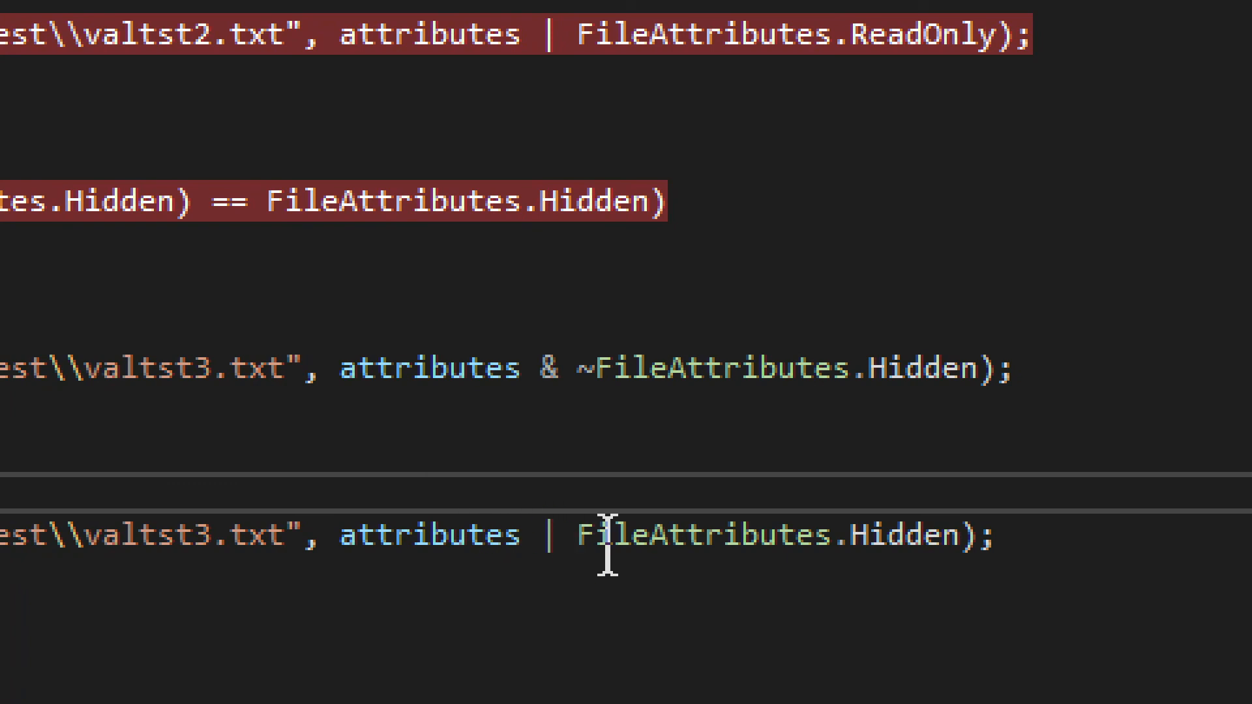
pyautogui.moveTo(607, 533)
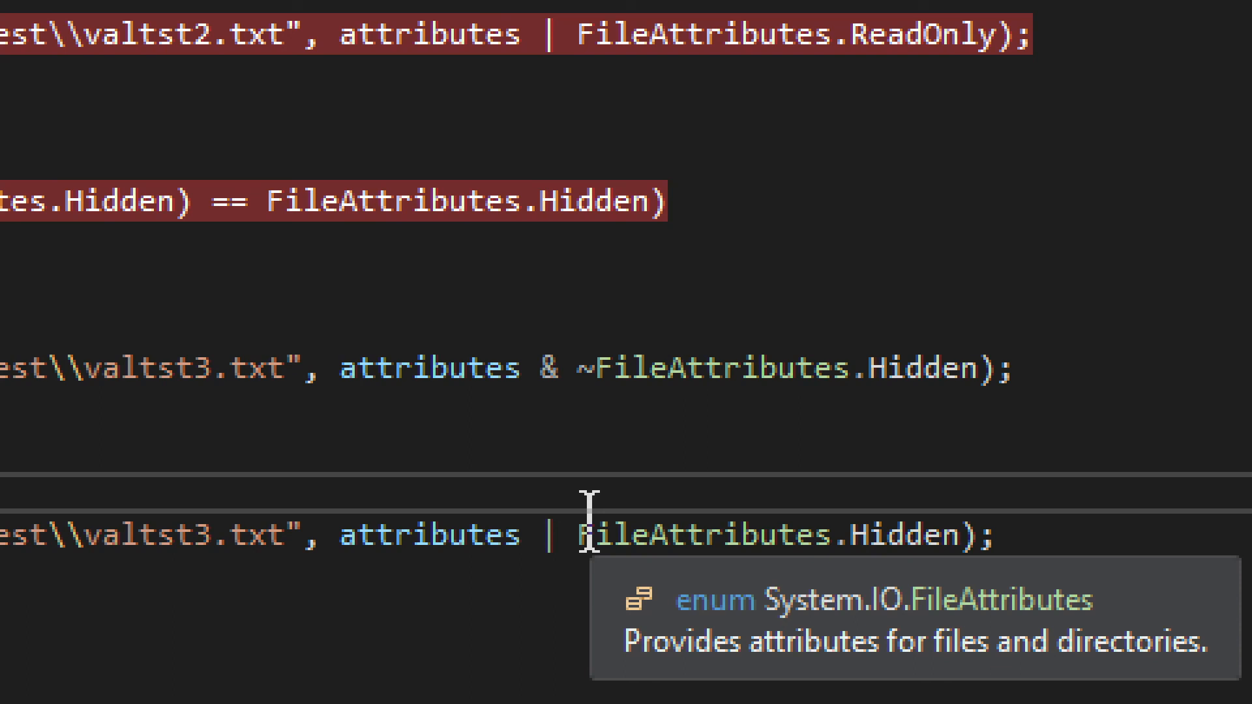
pyautogui.moveTo(319, 451)
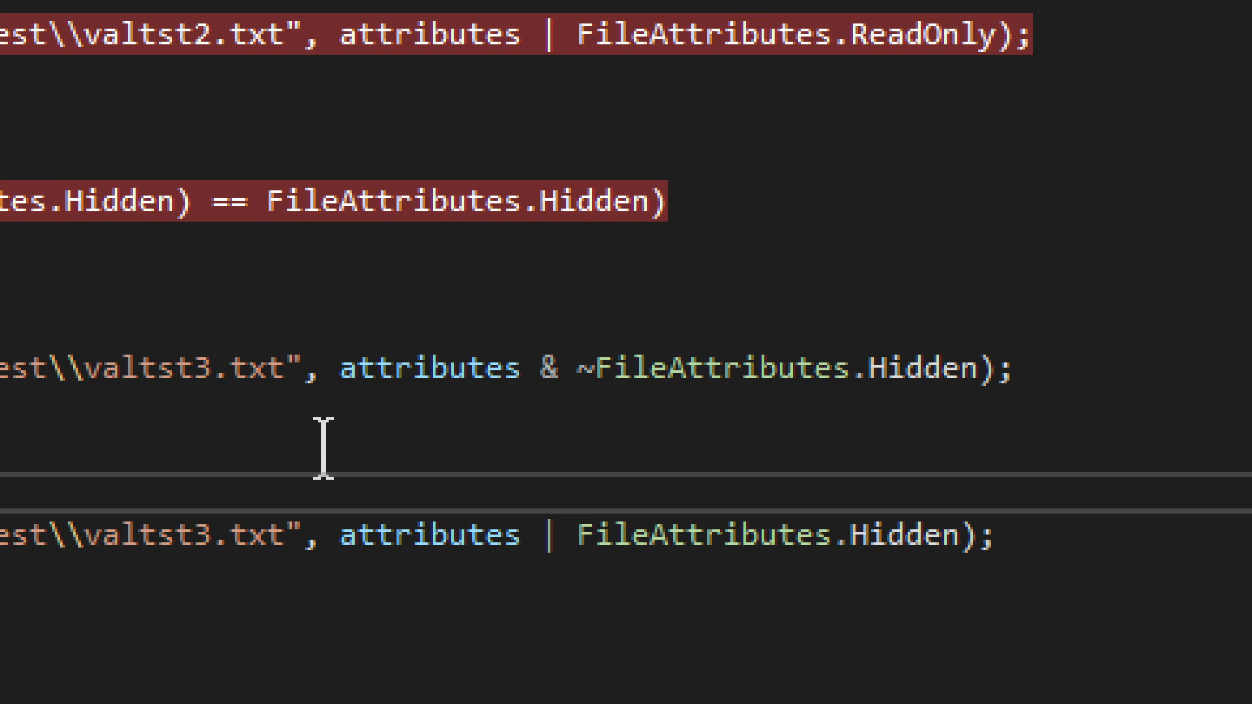
pyautogui.hscroll(-3)
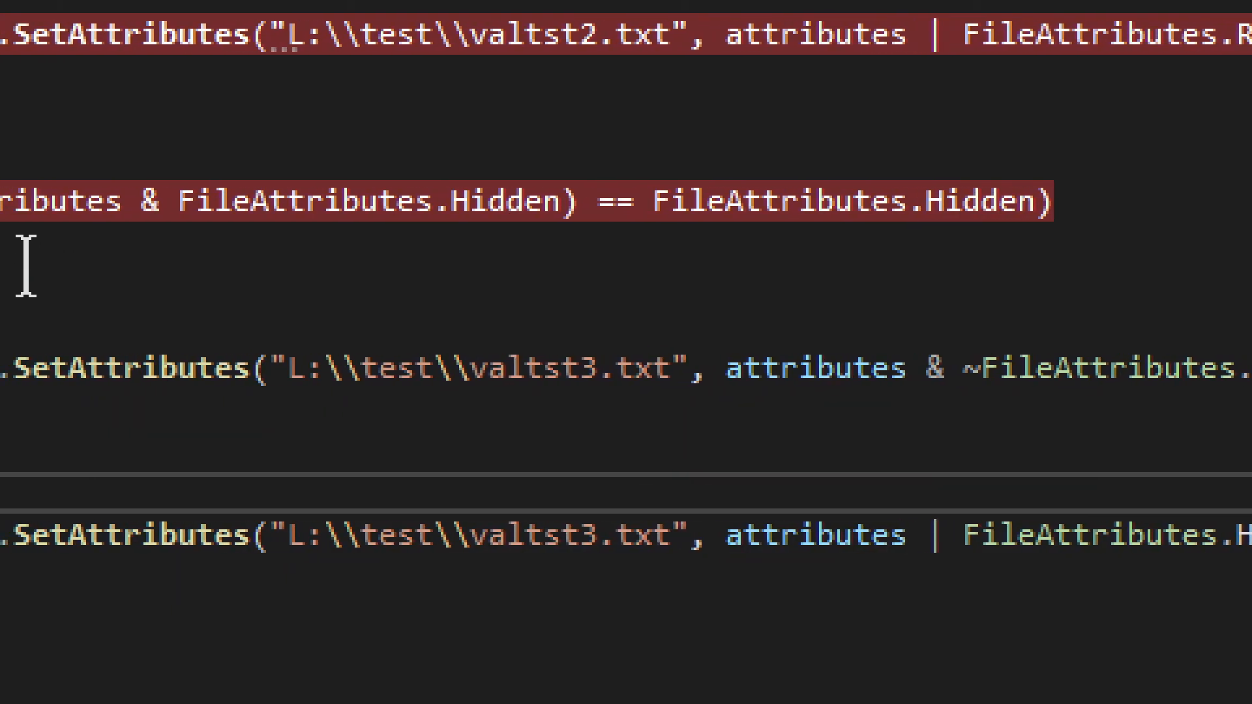